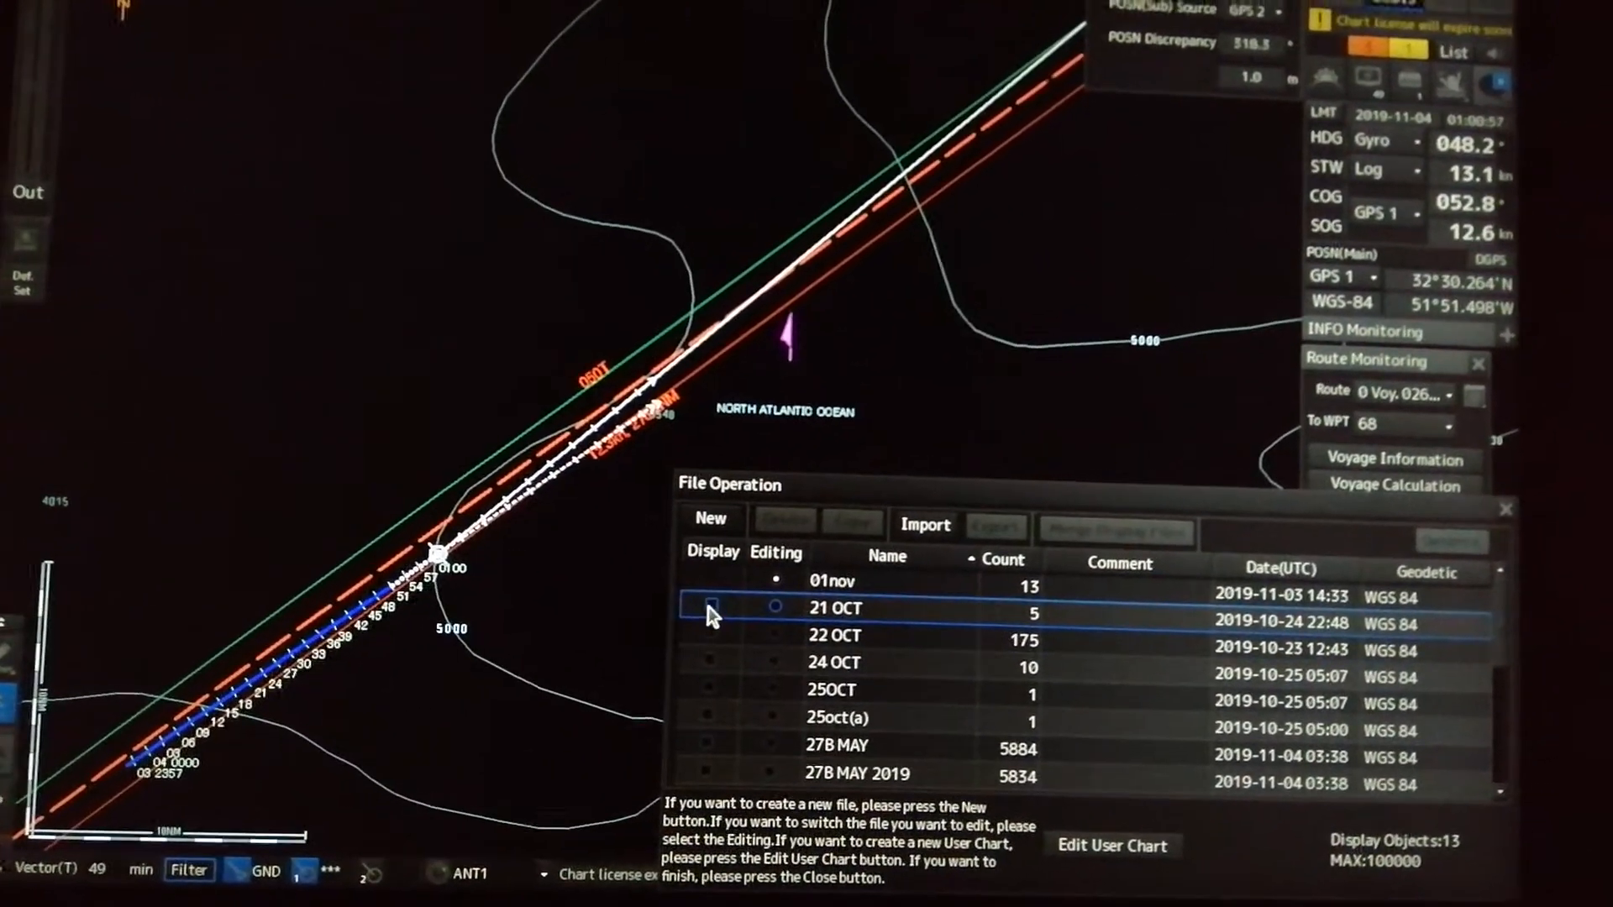
- Tick Display for the 21 OCT, User Map File023 and User Map File035 chart files
left_click(710, 623)
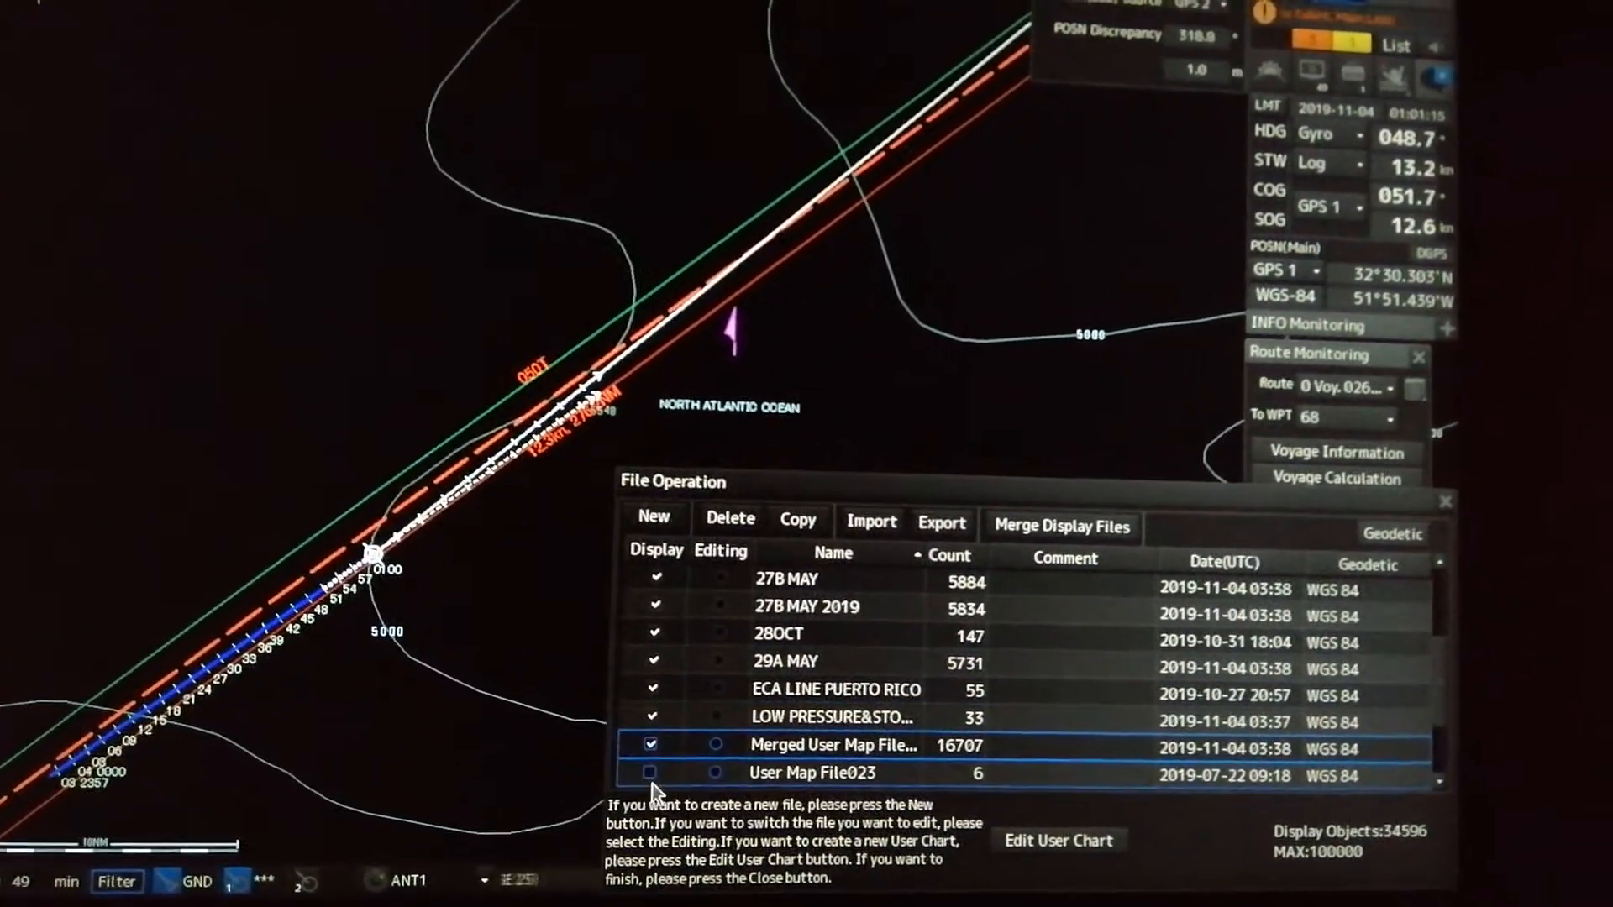
left_click(648, 773)
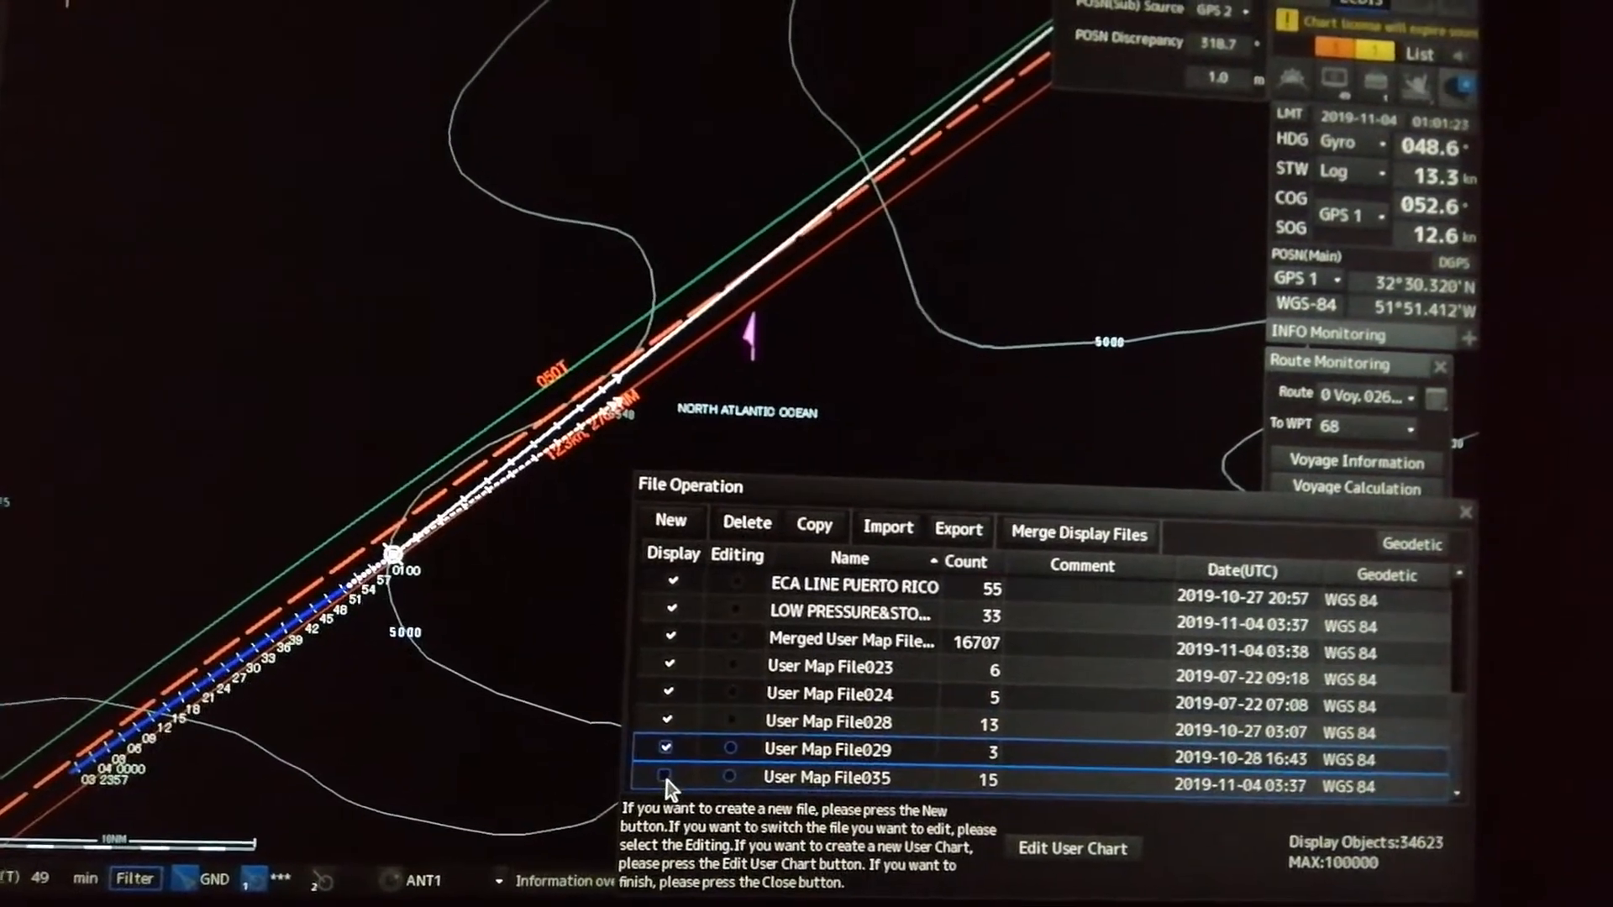
left_click(665, 776)
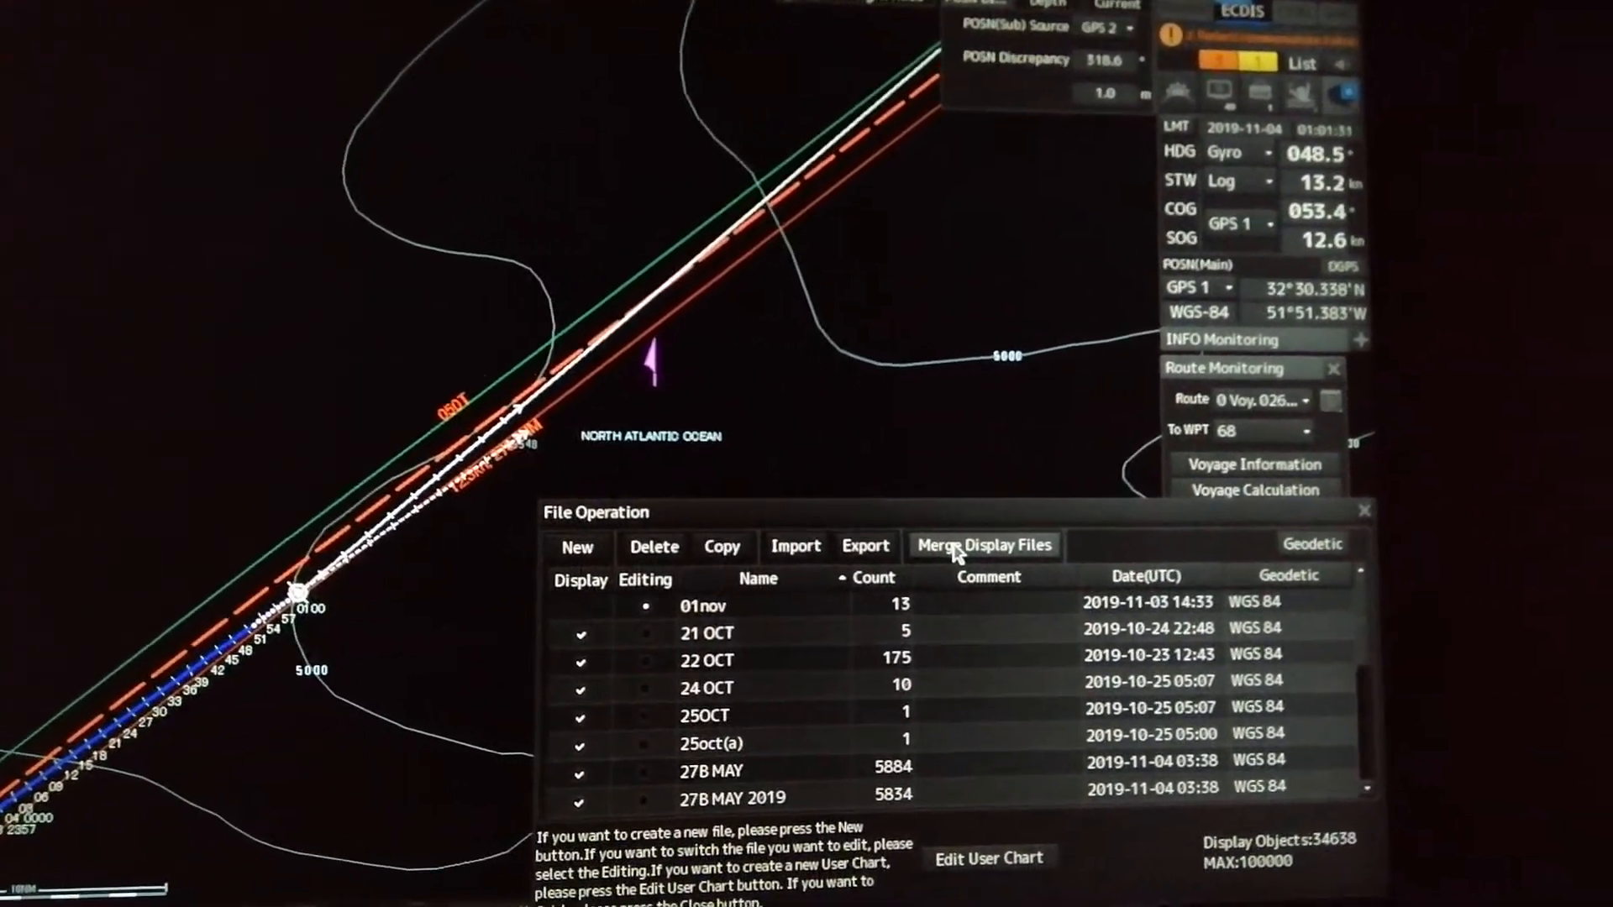
- Merge all displayed user chart files into a new 34638-object merged file set for editing
left_click(982, 545)
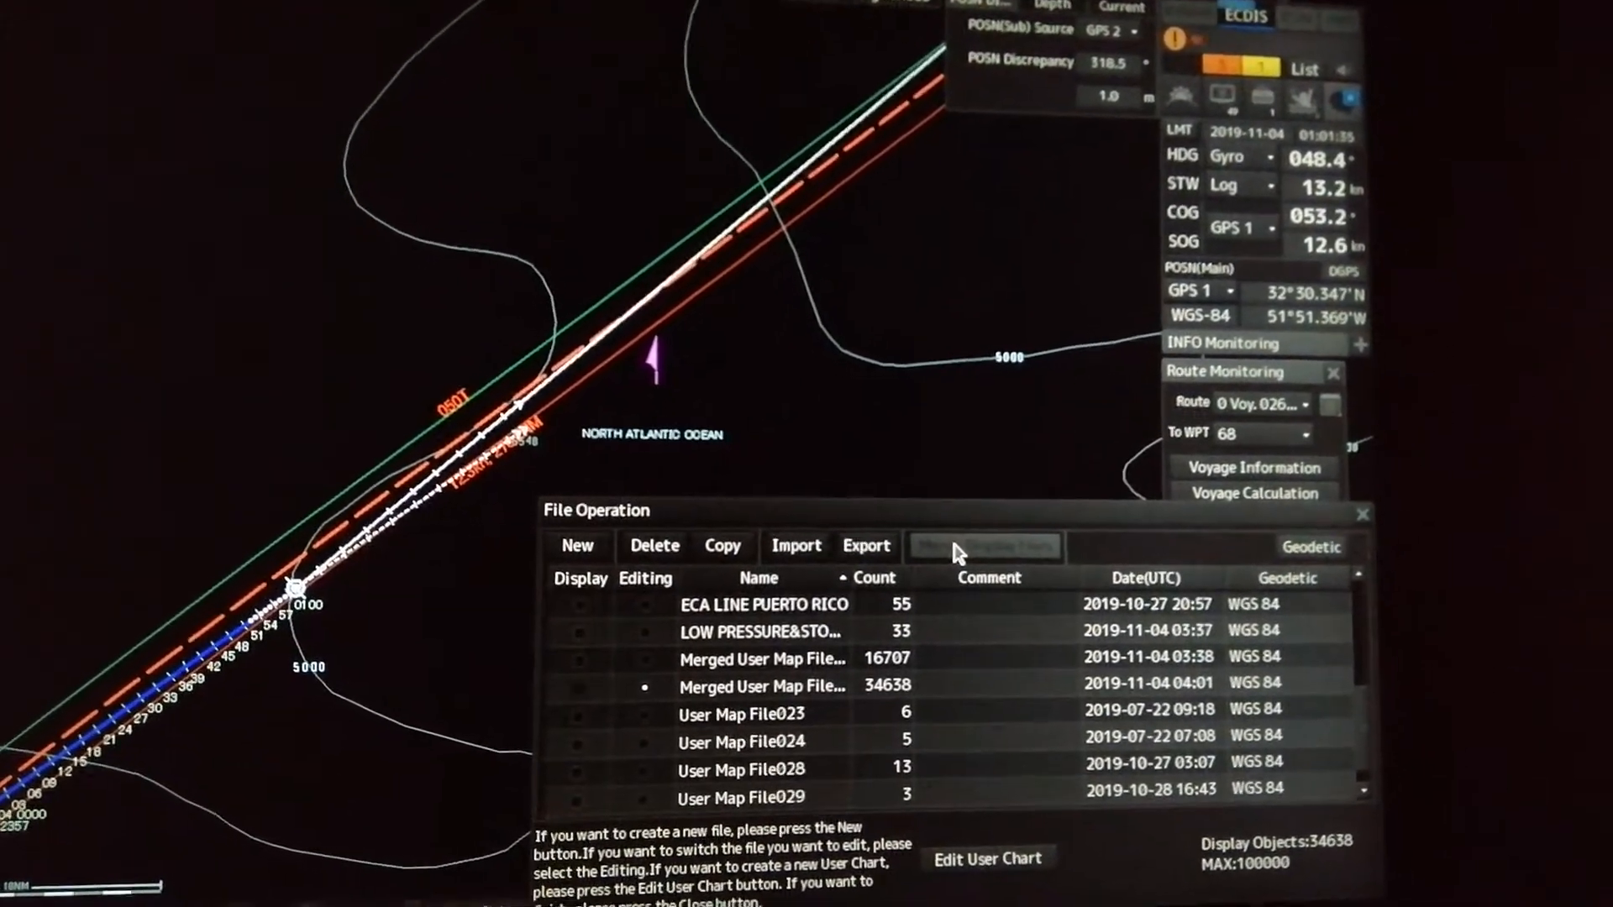
left_click(766, 657)
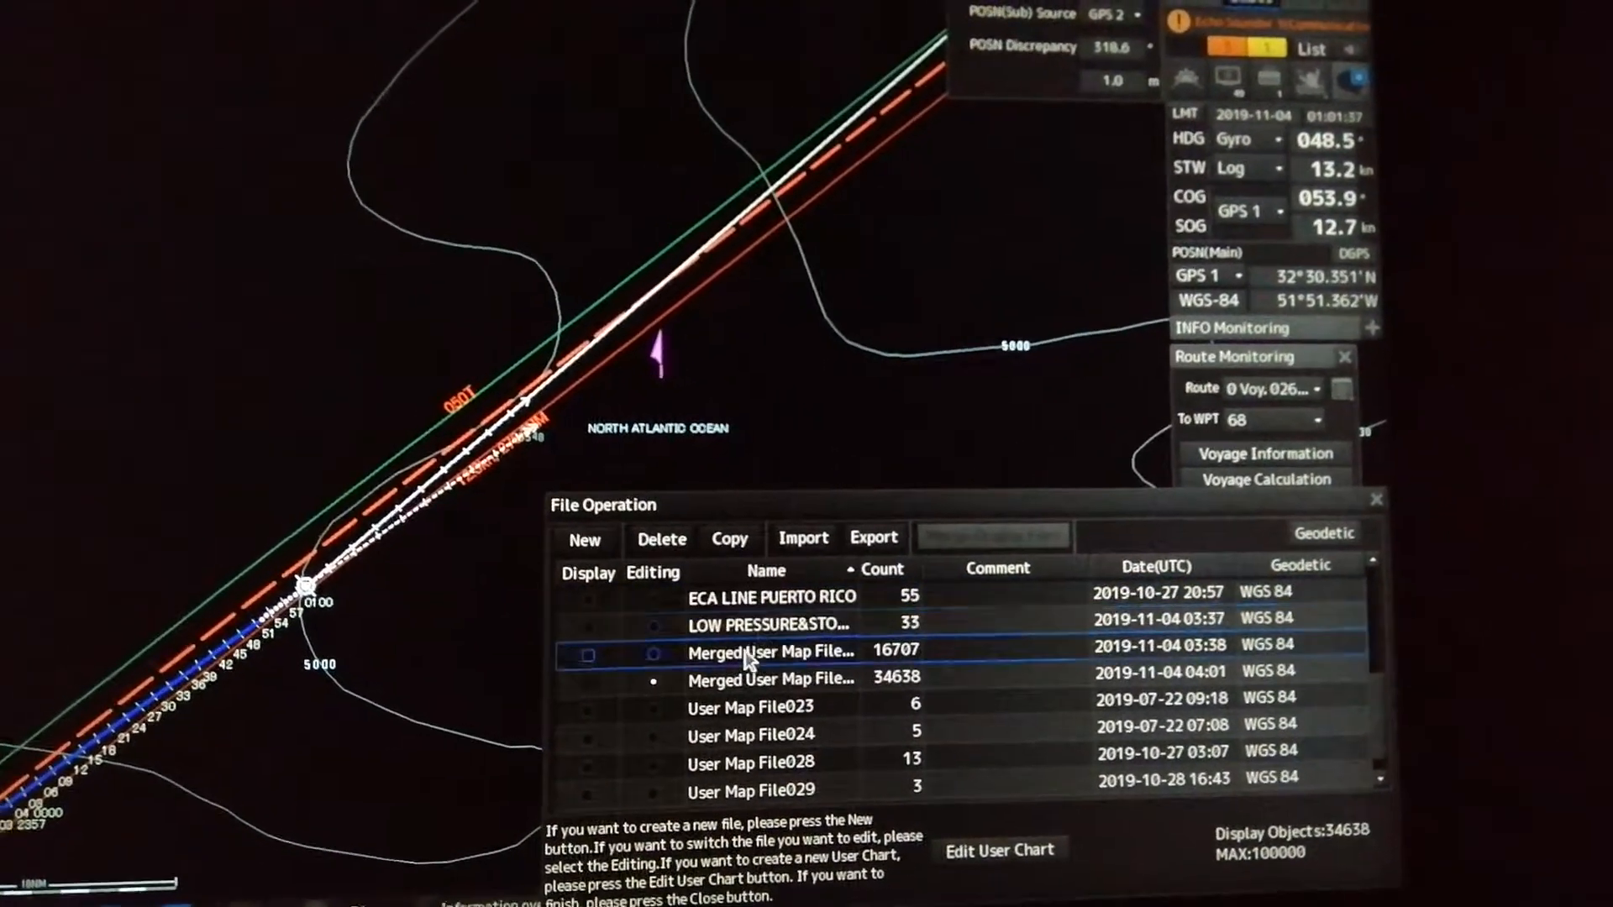
left_click(793, 666)
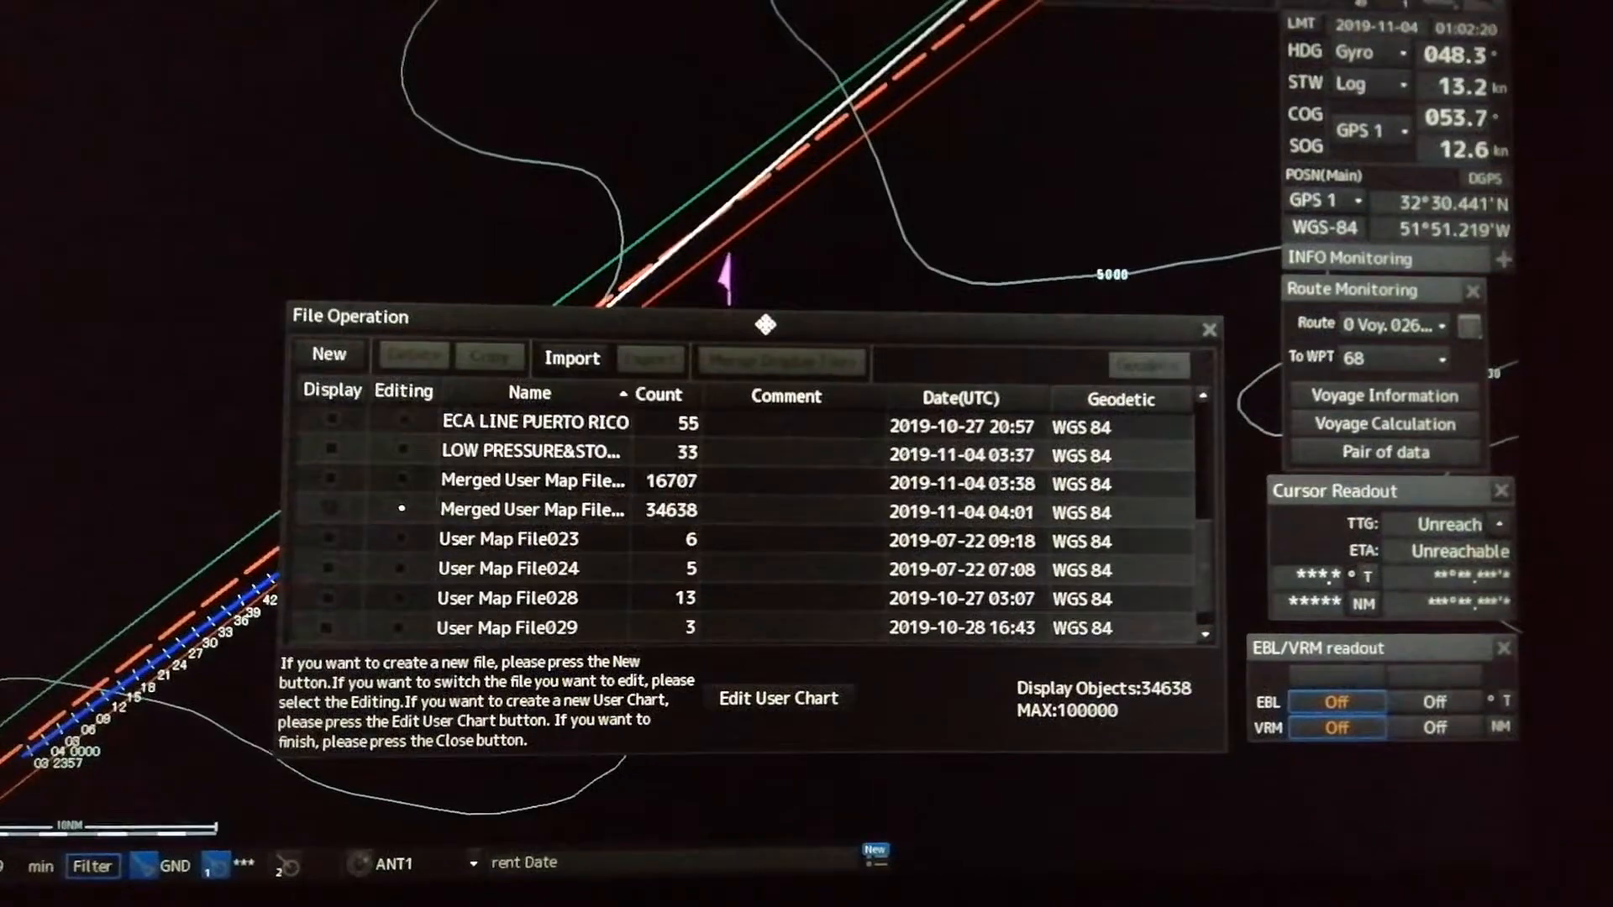
- Display the merged file, create the new empty user chart file 04nov, and return to the chart
left_click(514, 450)
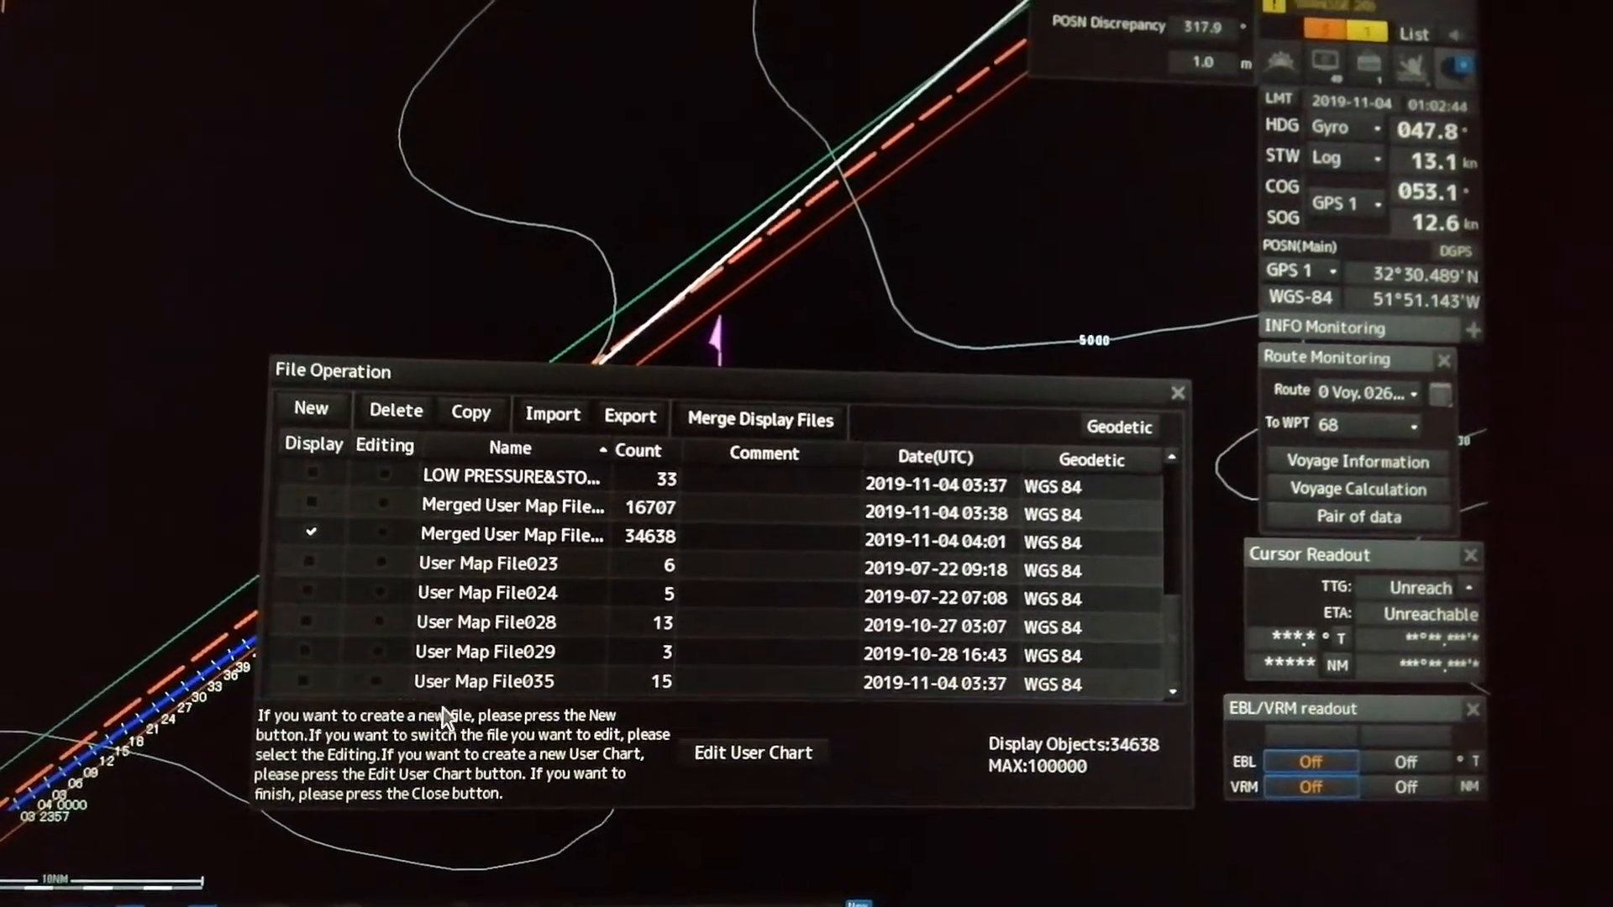
left_click(474, 651)
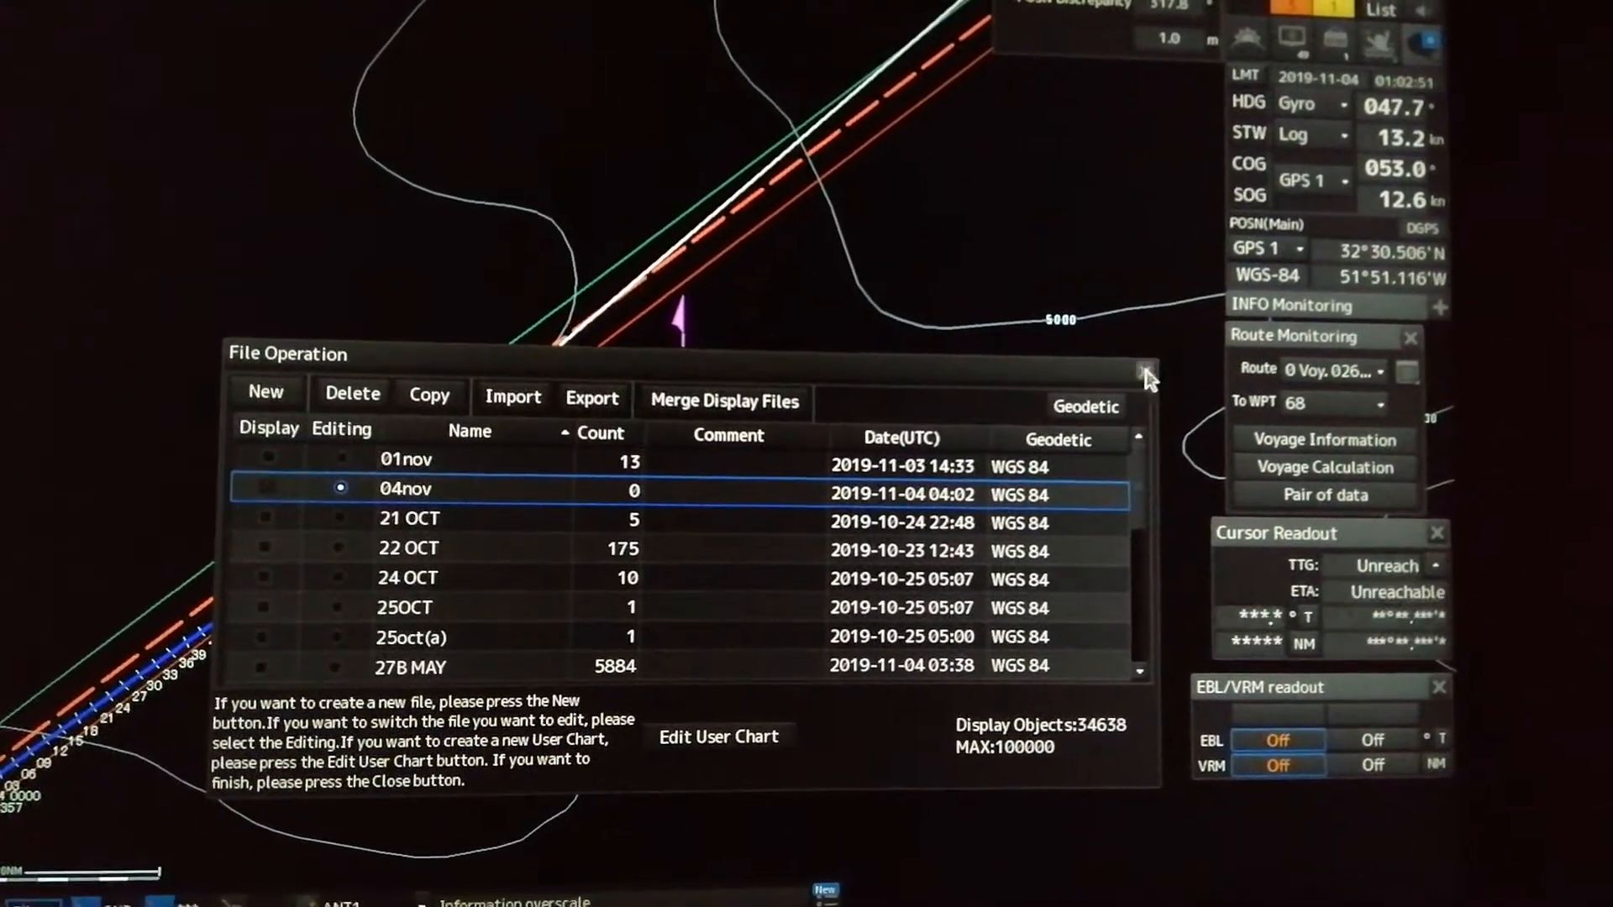
left_click(1140, 370)
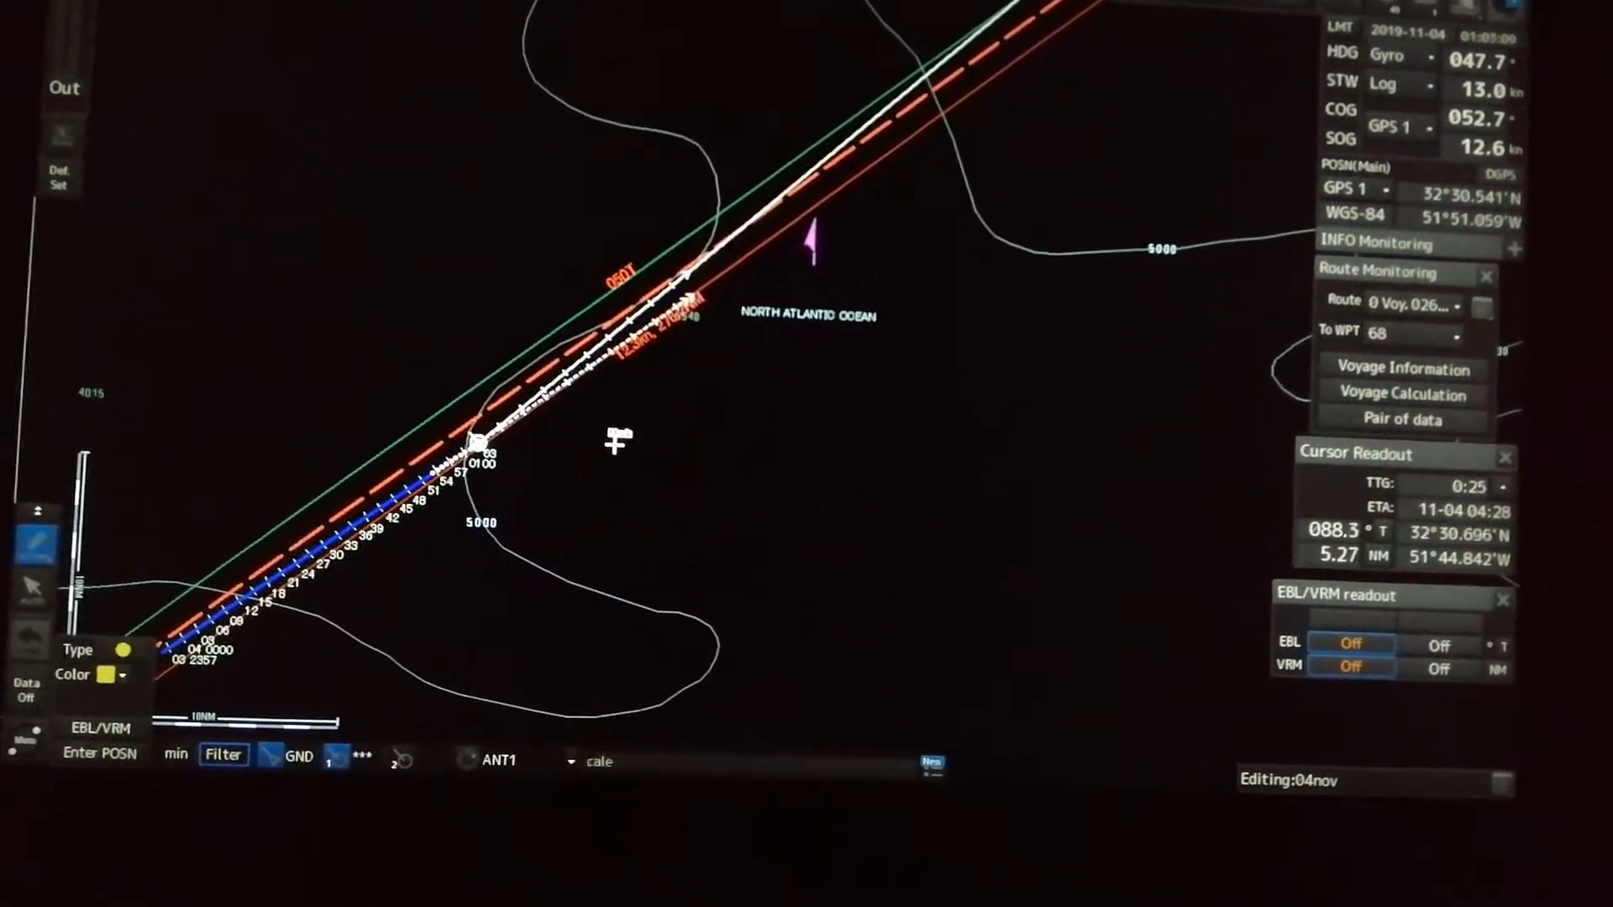
- Place a yellow mark and orange circle east of the route below NORTH ATLANTIC OCEAN
left_click(615, 452)
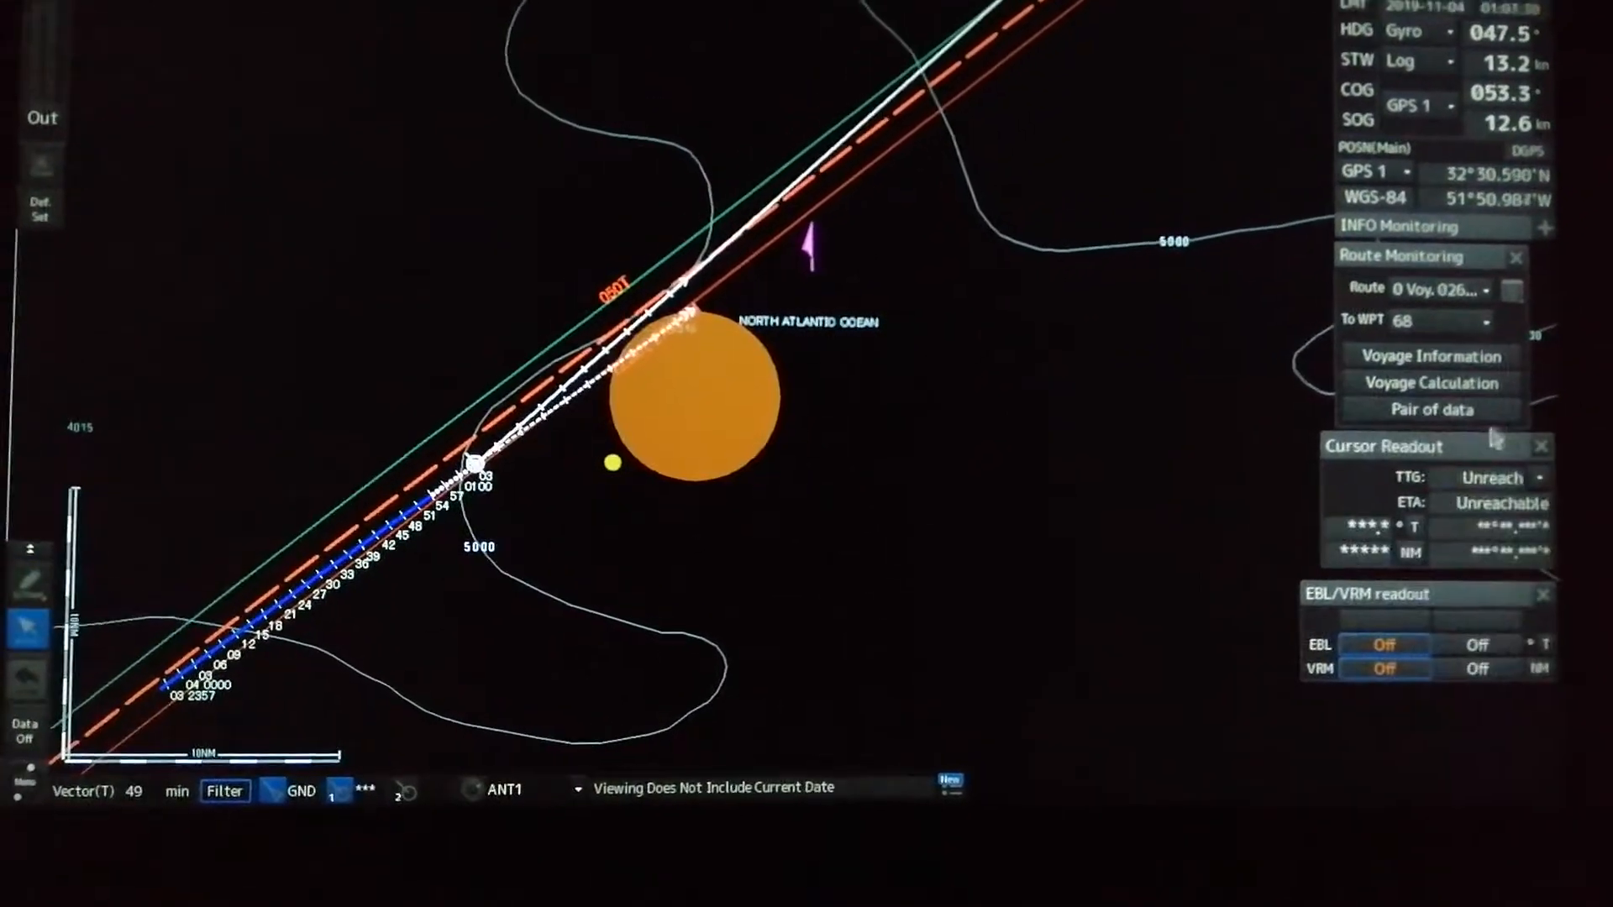
mouse_move(908, 489)
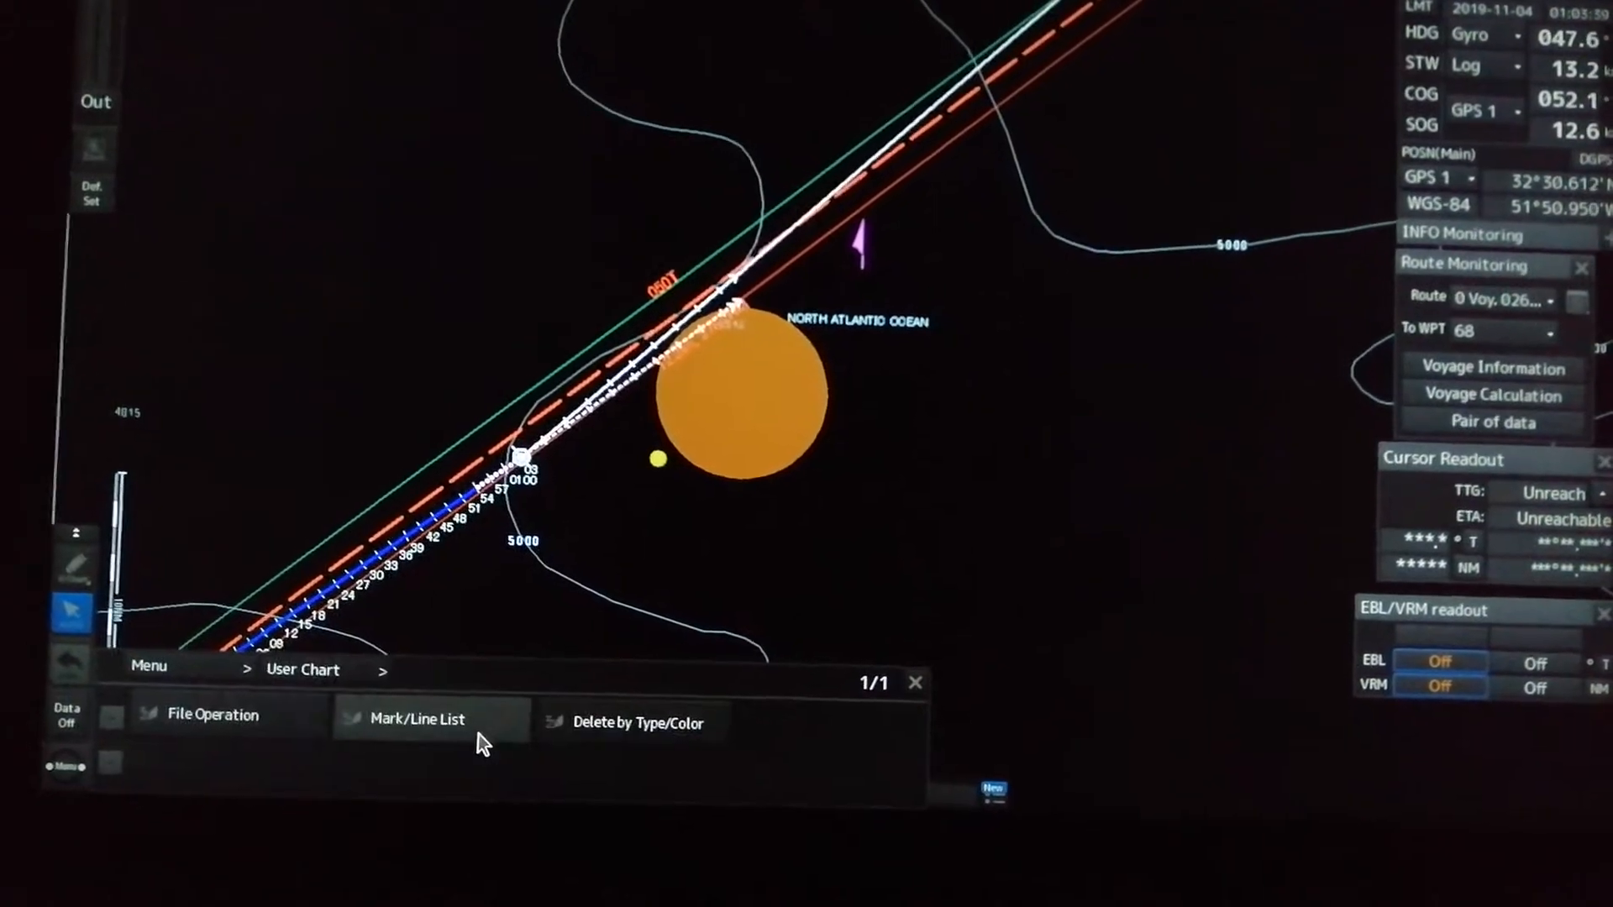
- Select the 04nov file in File Operation, cancel renaming, and start its export
left_click(211, 714)
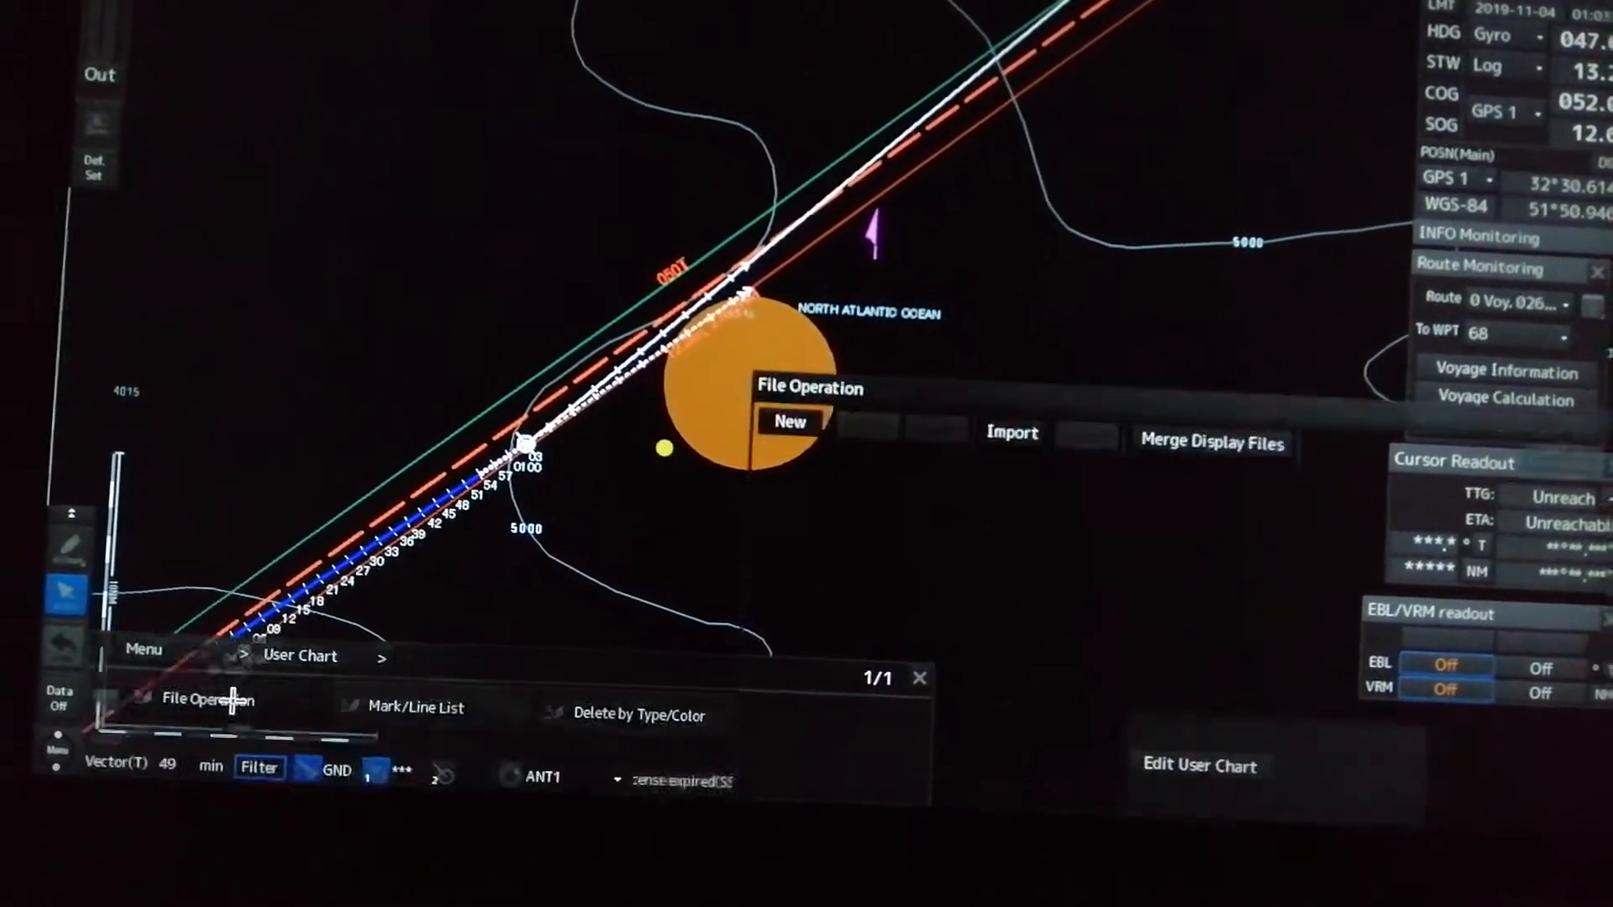
left_click(207, 700)
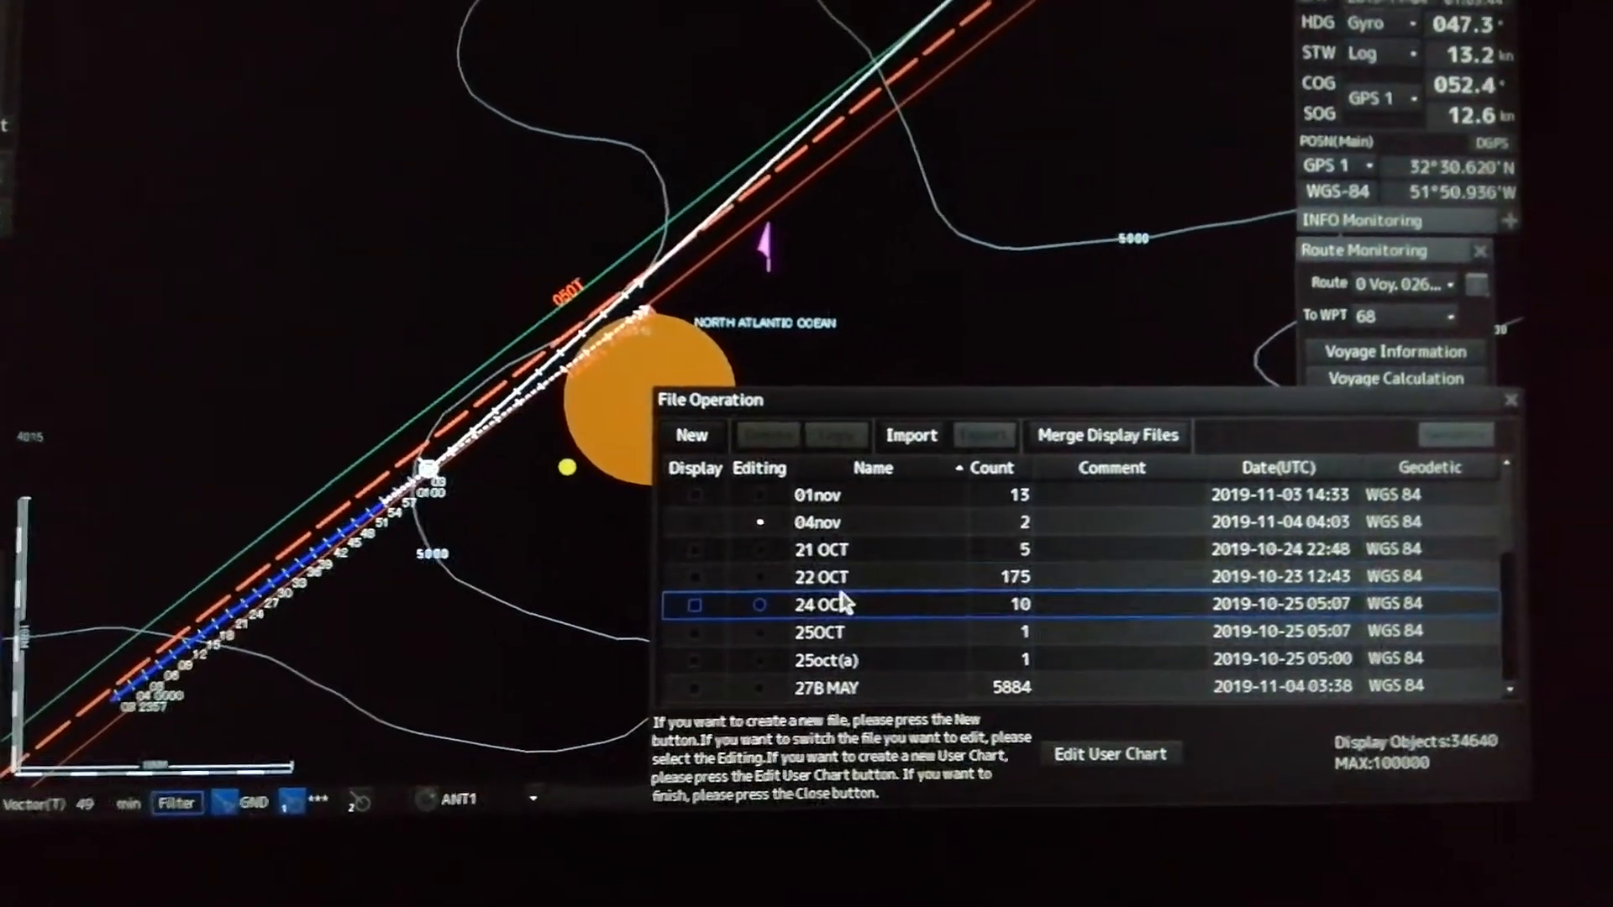
left_click(759, 522)
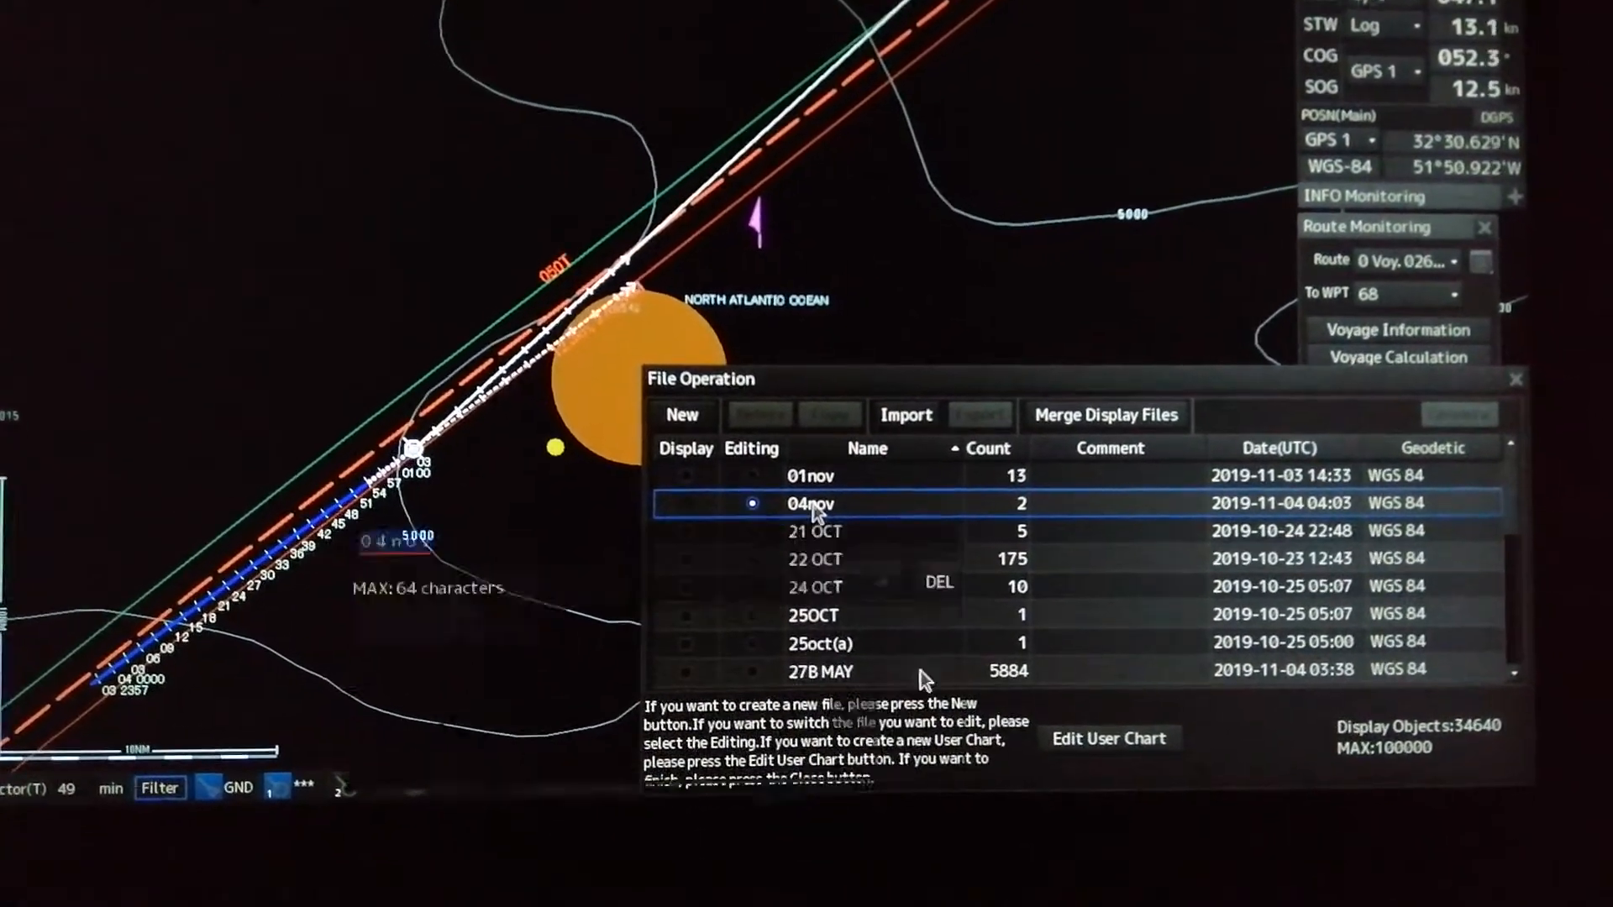
double_click(810, 504)
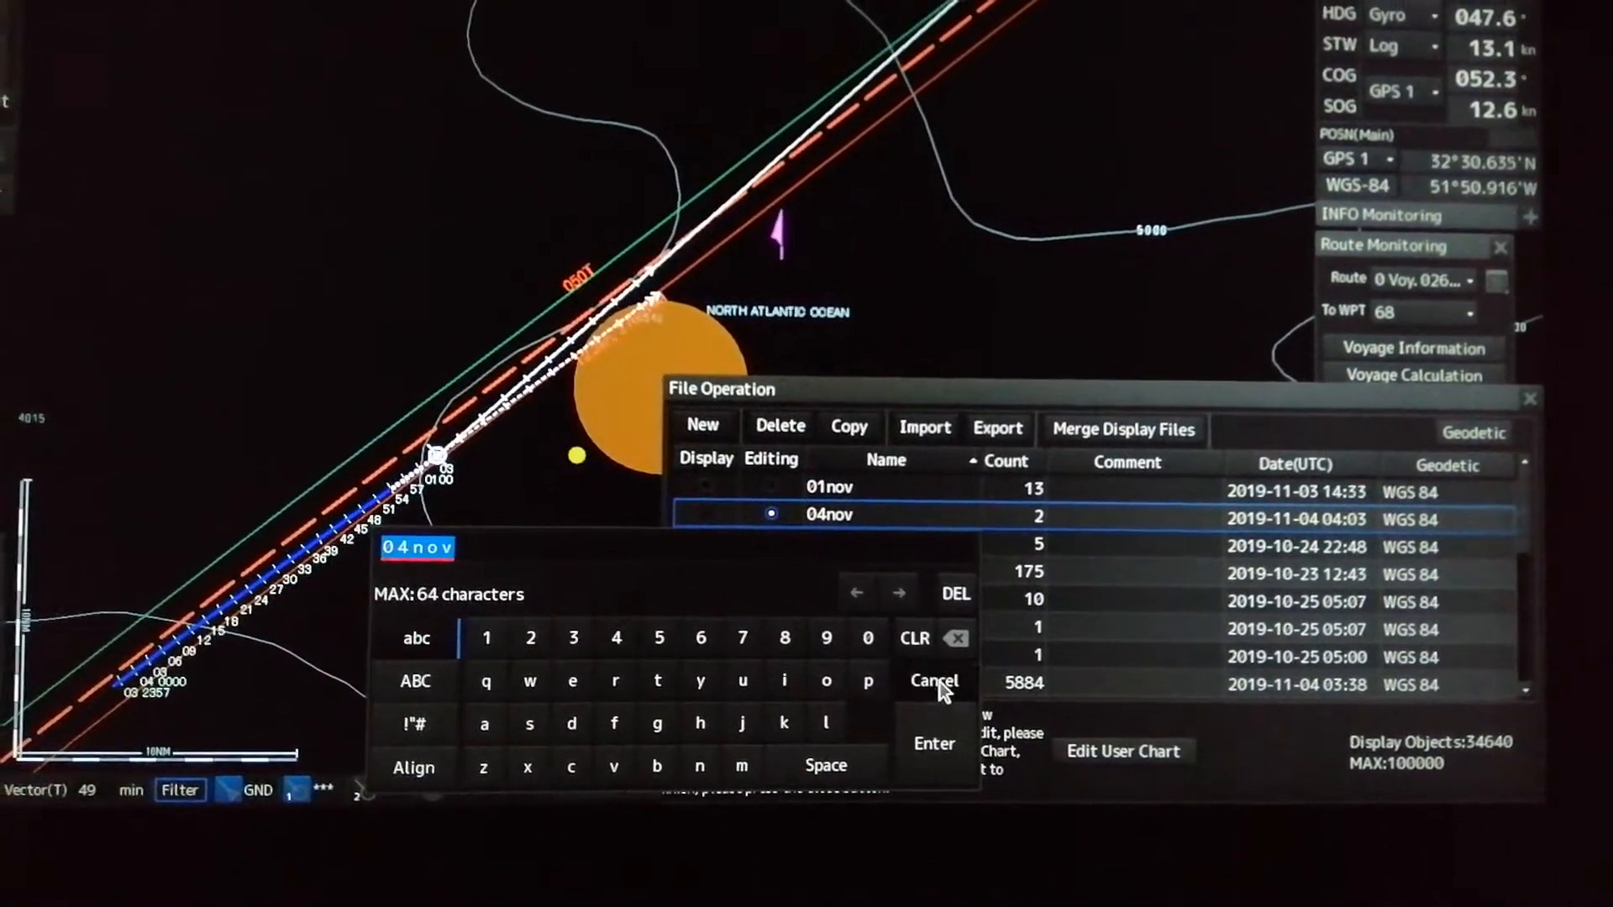
left_click(931, 682)
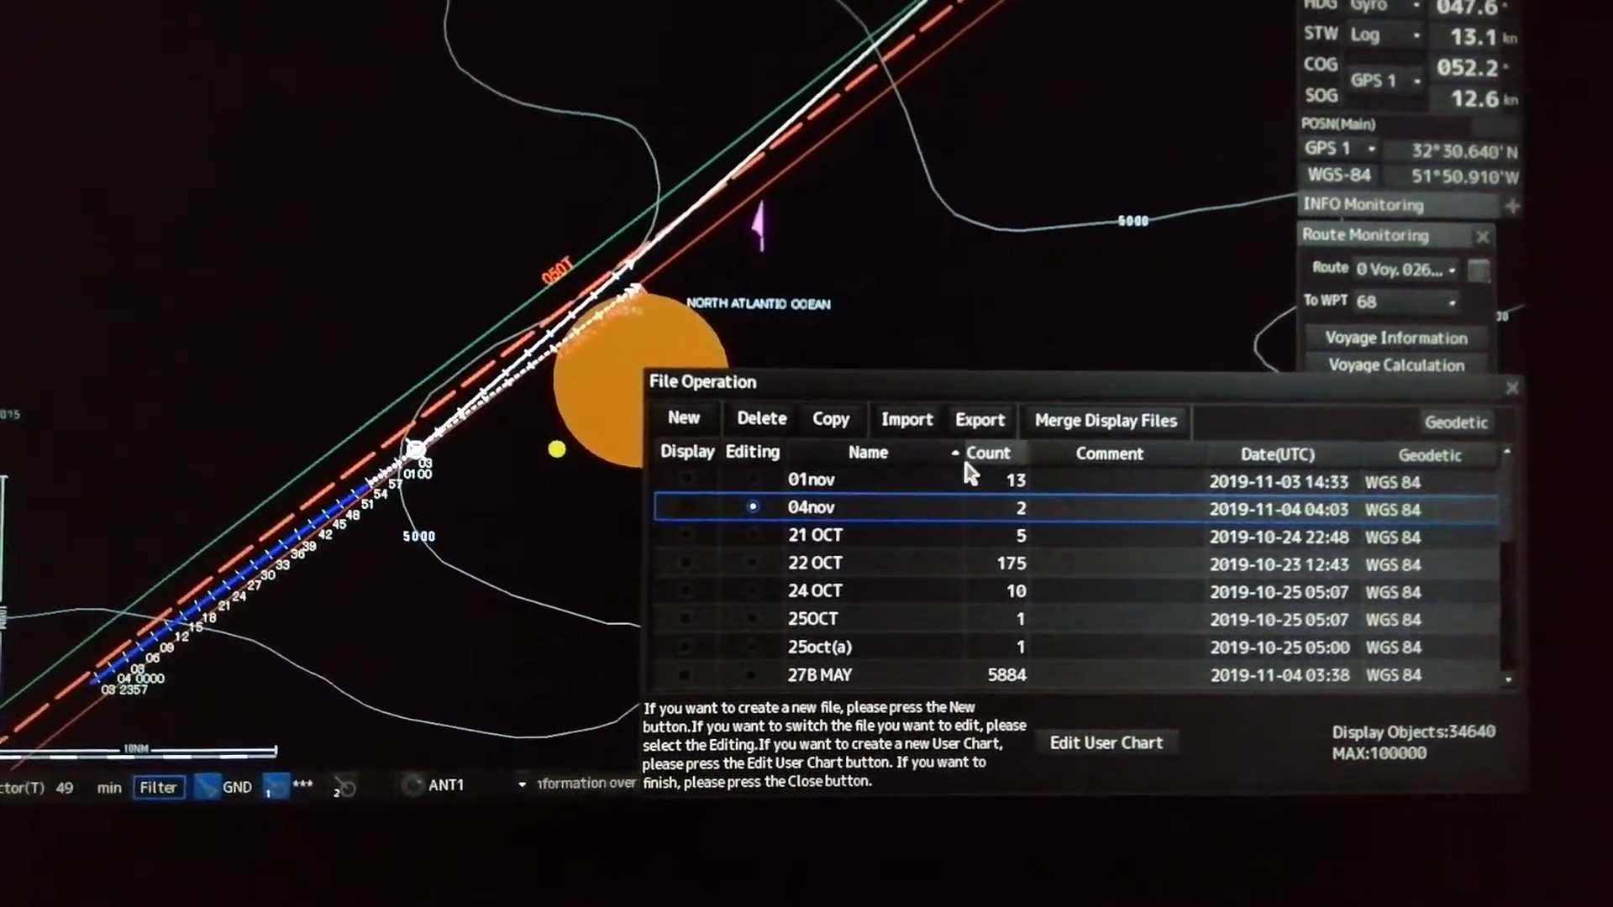
left_click(978, 419)
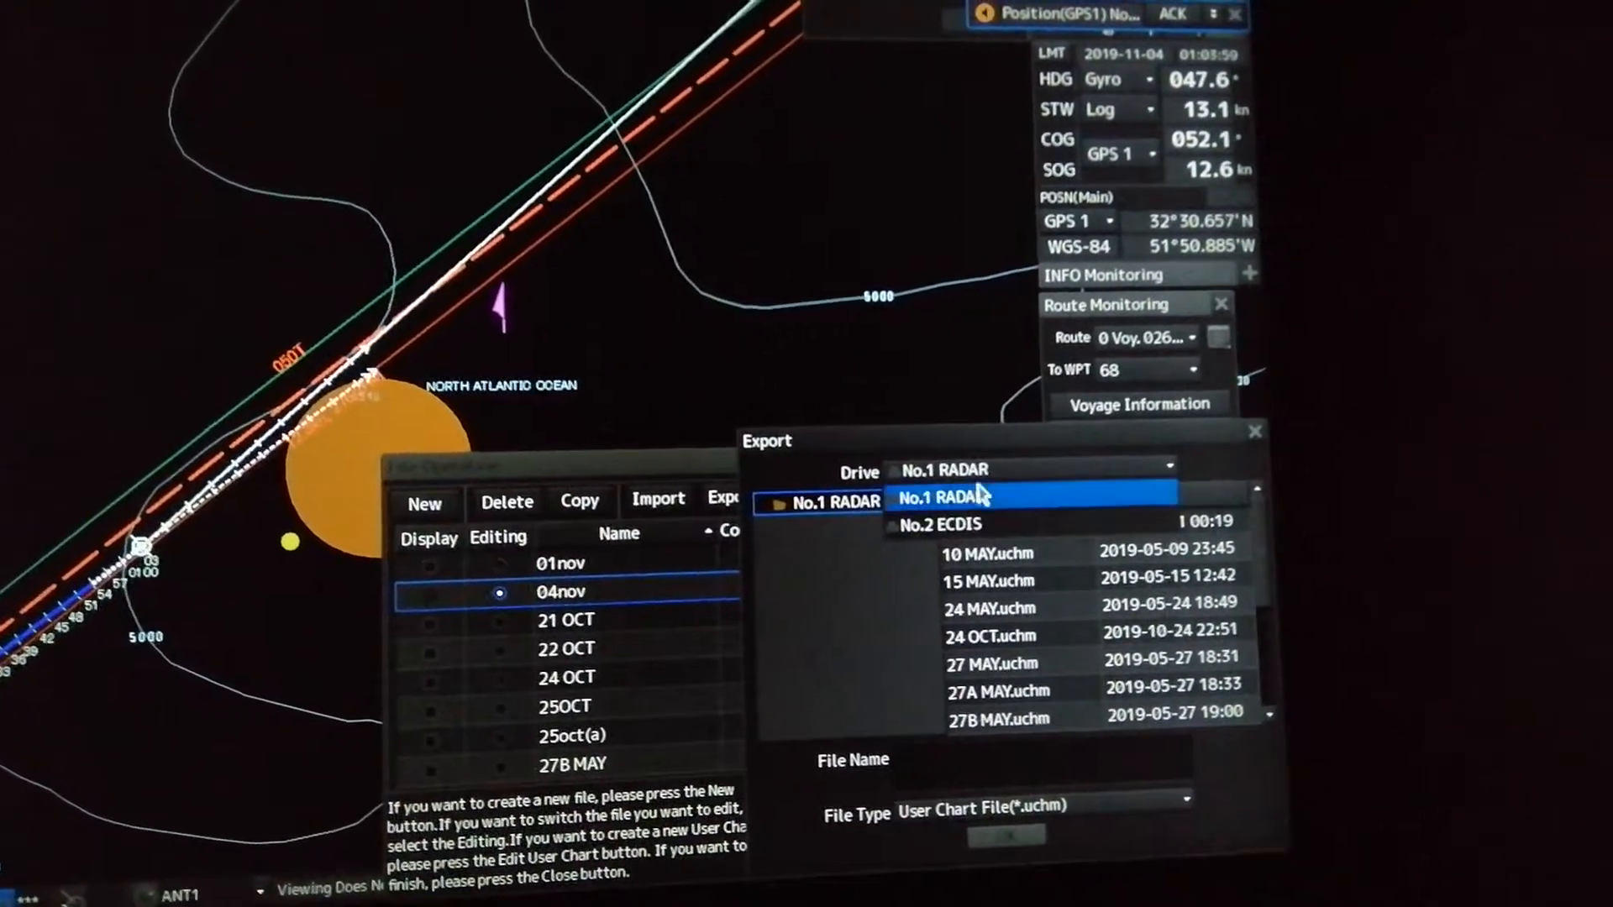
- Export the 04nov marks as file nov4 to the No.2 ECDIS drive
left_click(956, 524)
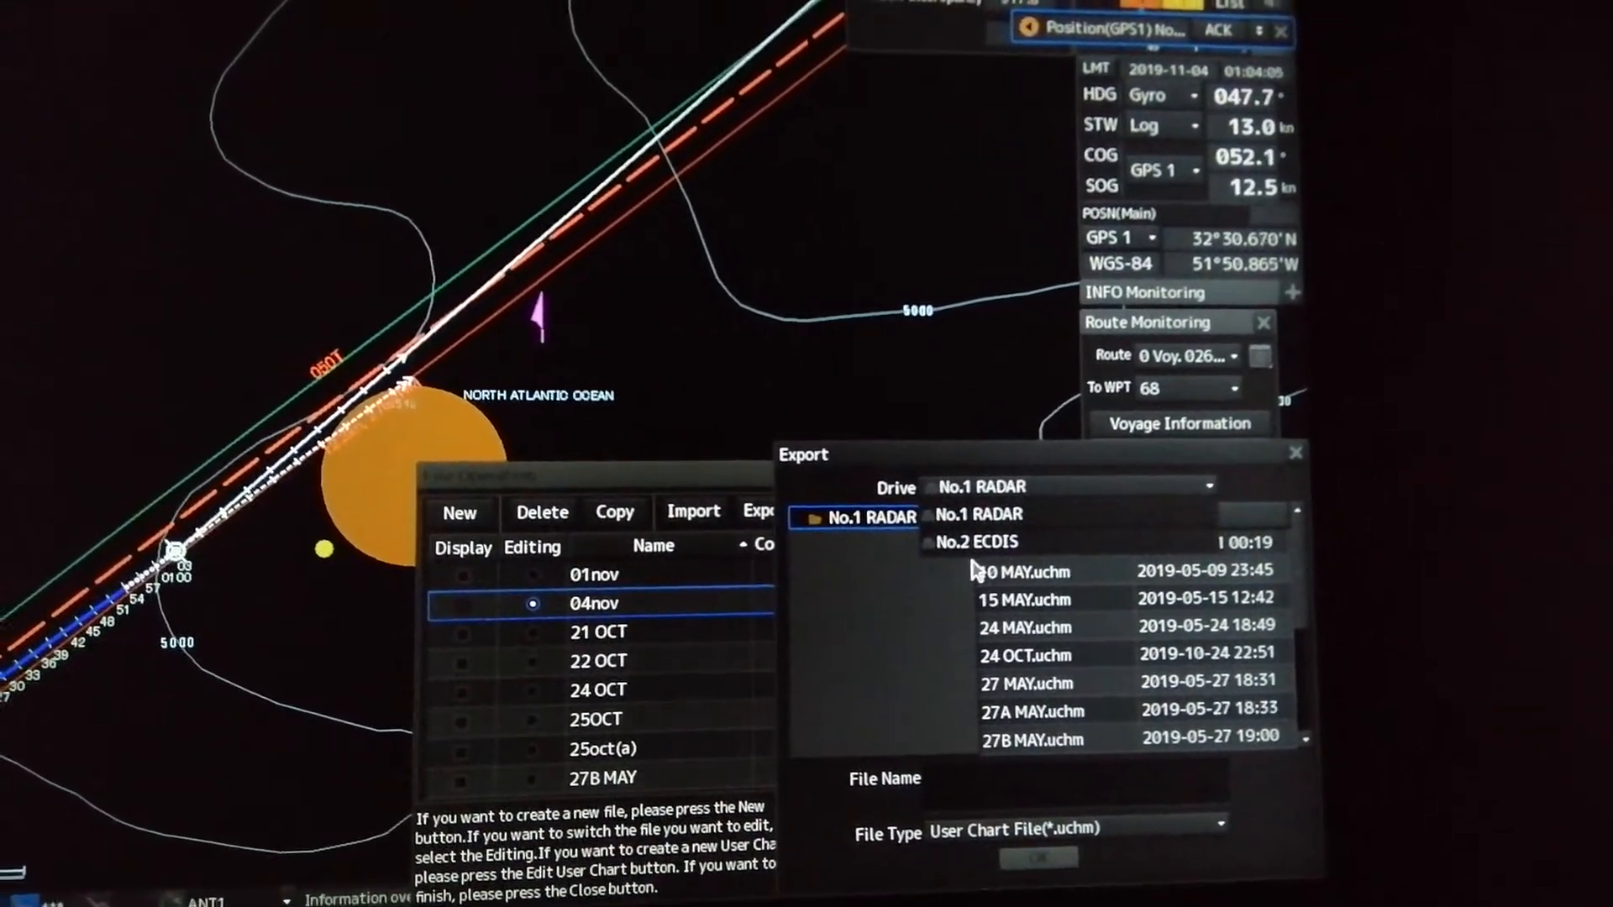
left_click(977, 541)
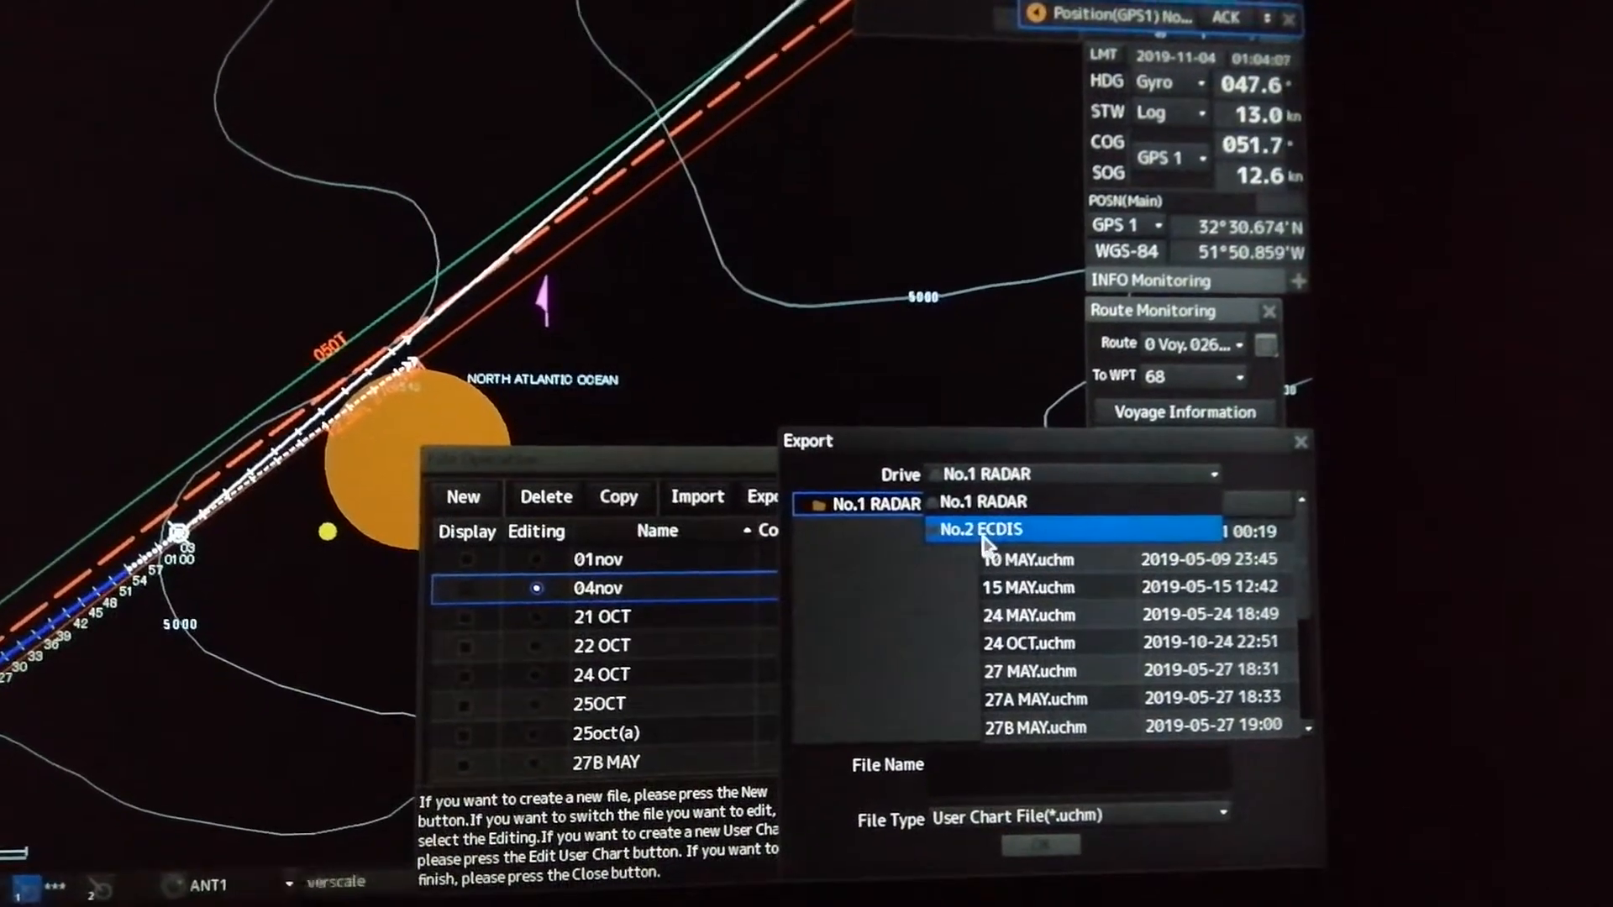
left_click(980, 529)
type("nov4")
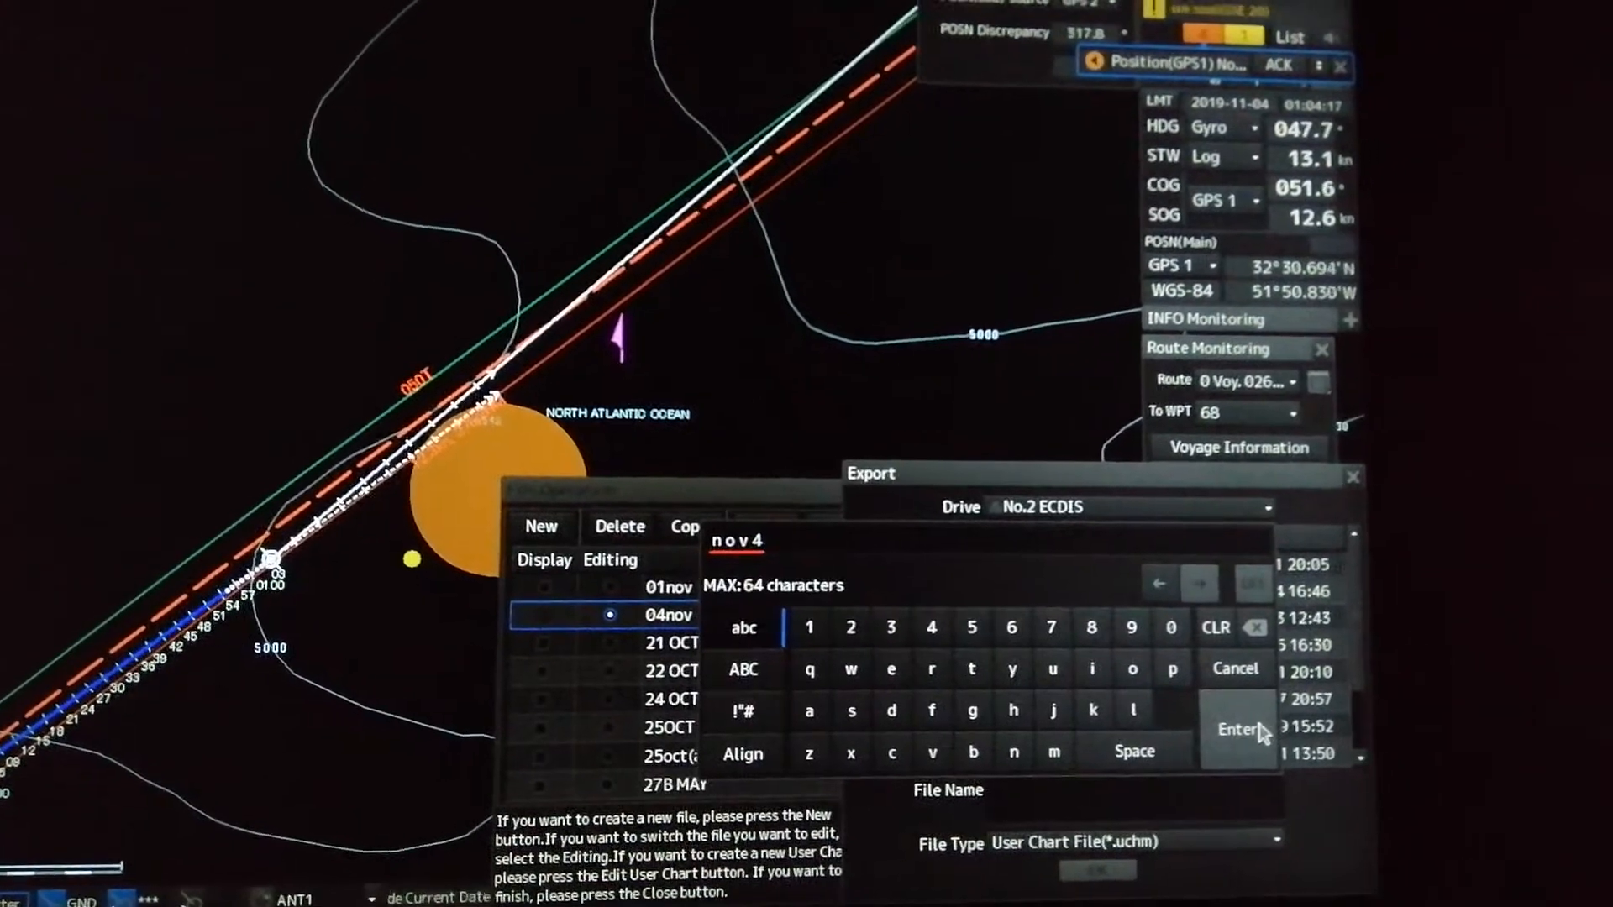
left_click(1237, 730)
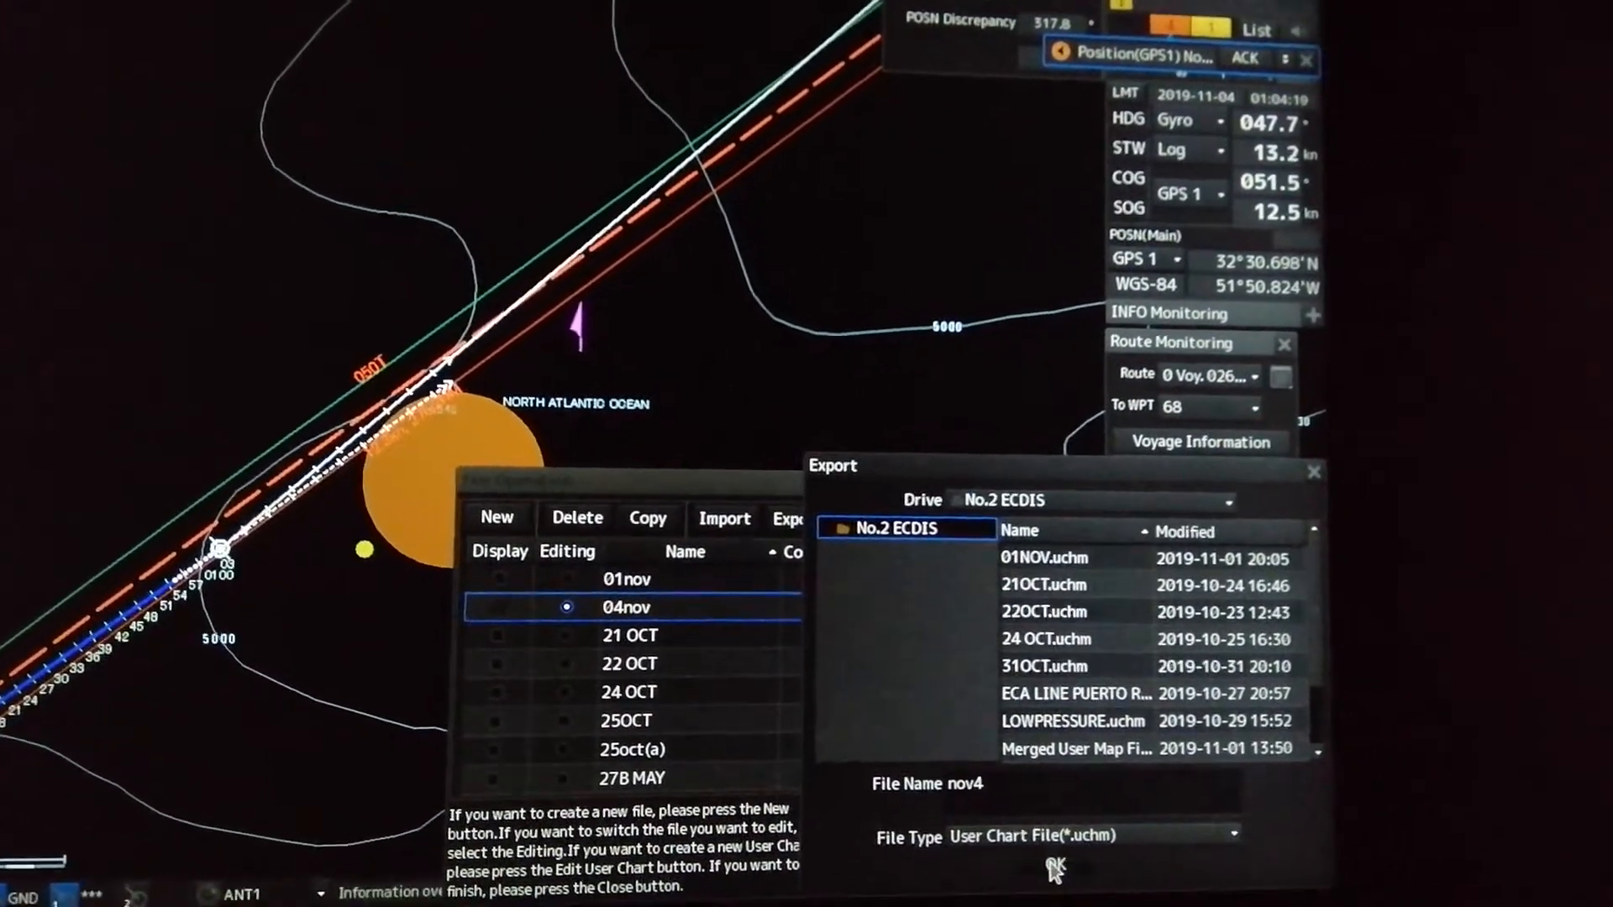
left_click(1053, 867)
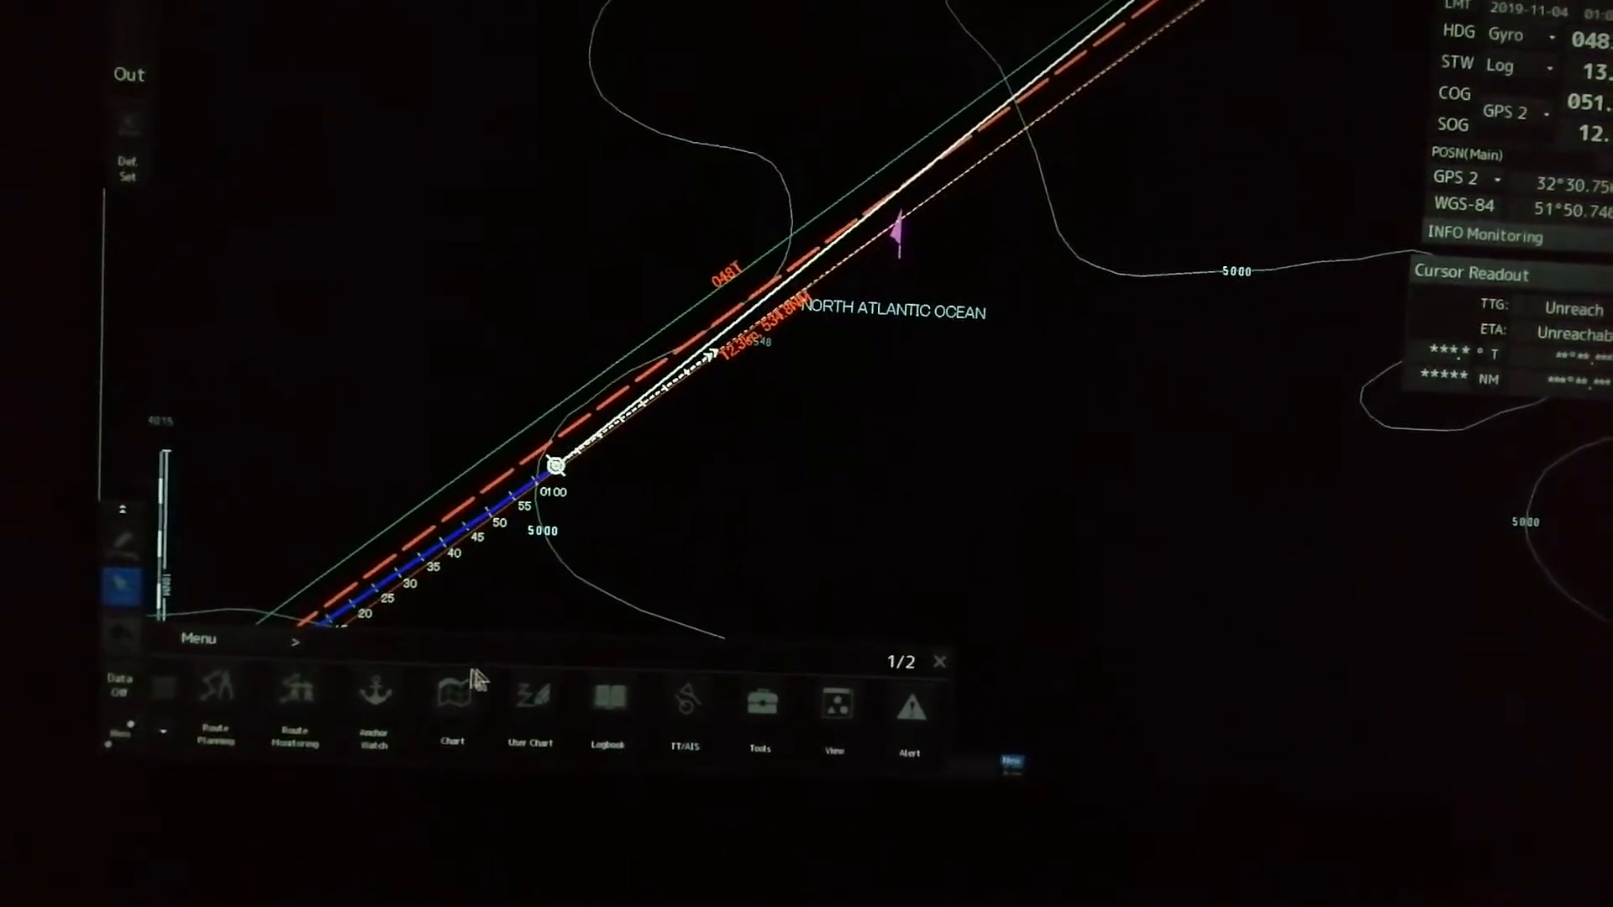
- On No.2 ECDIS, open the user chart file list and scroll to nov4 (2 objects)
left_click(531, 710)
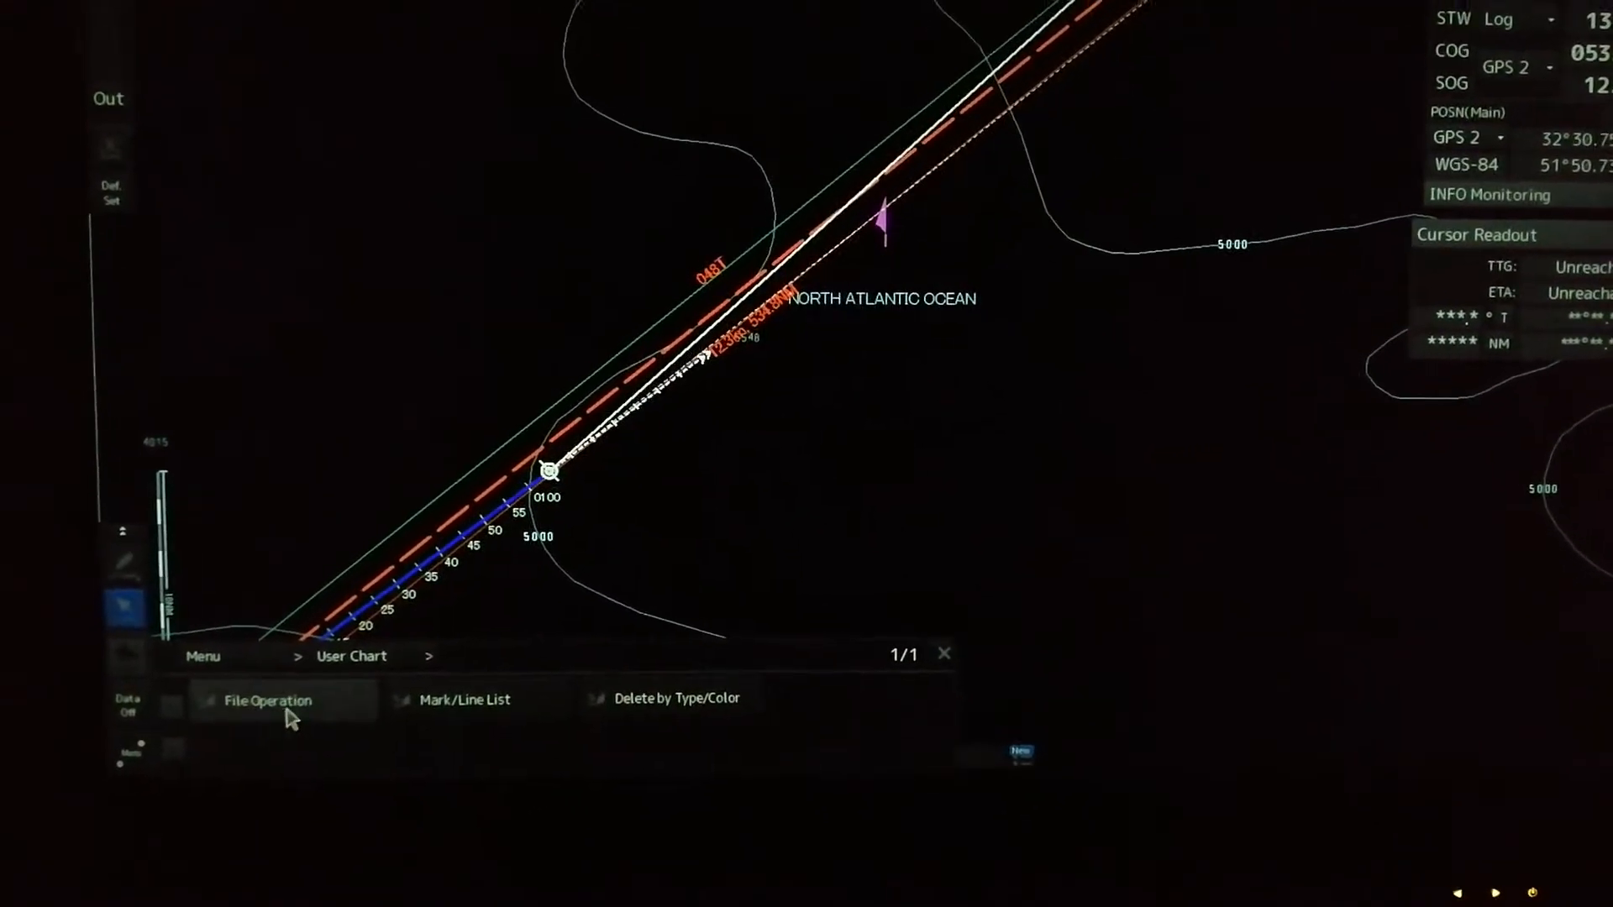
left_click(266, 701)
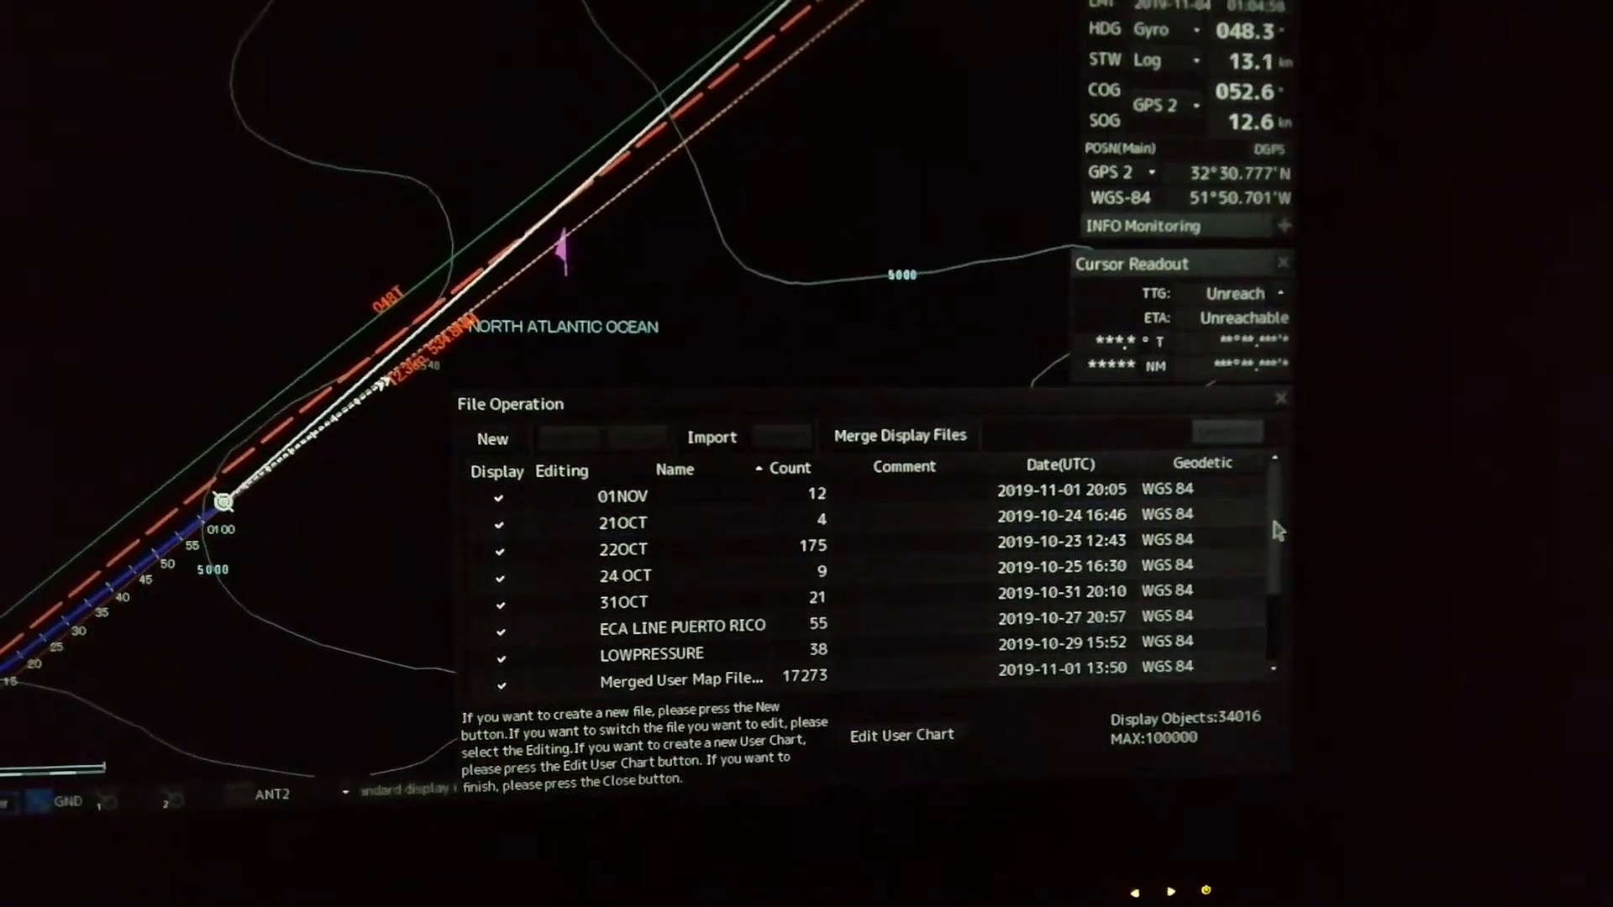
scroll("down", 3)
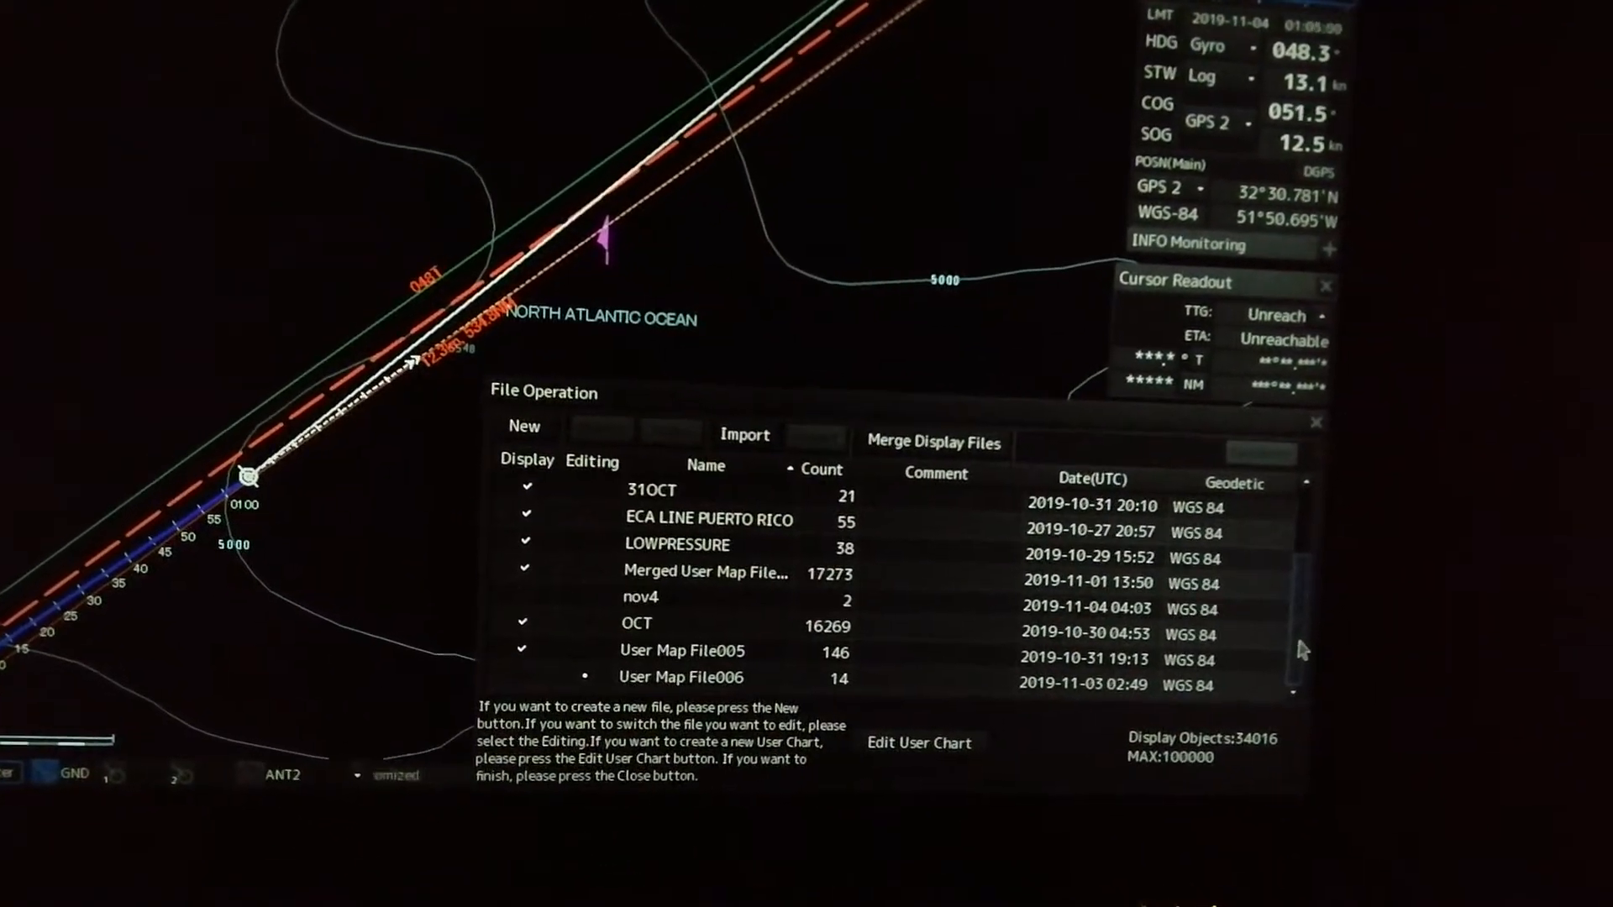
left_click(637, 622)
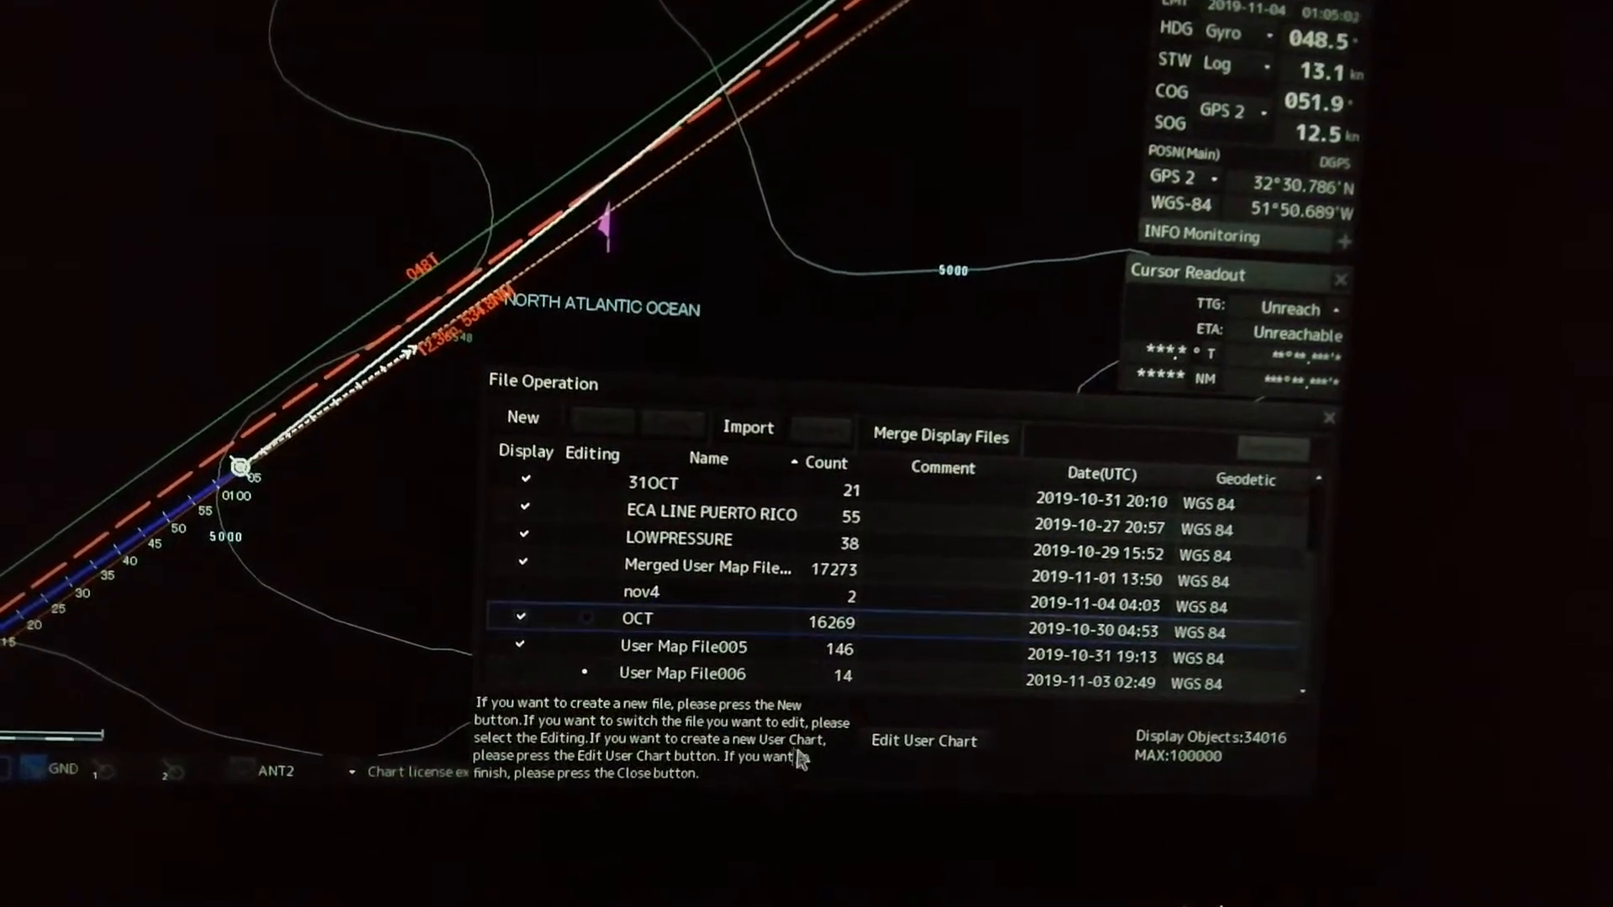